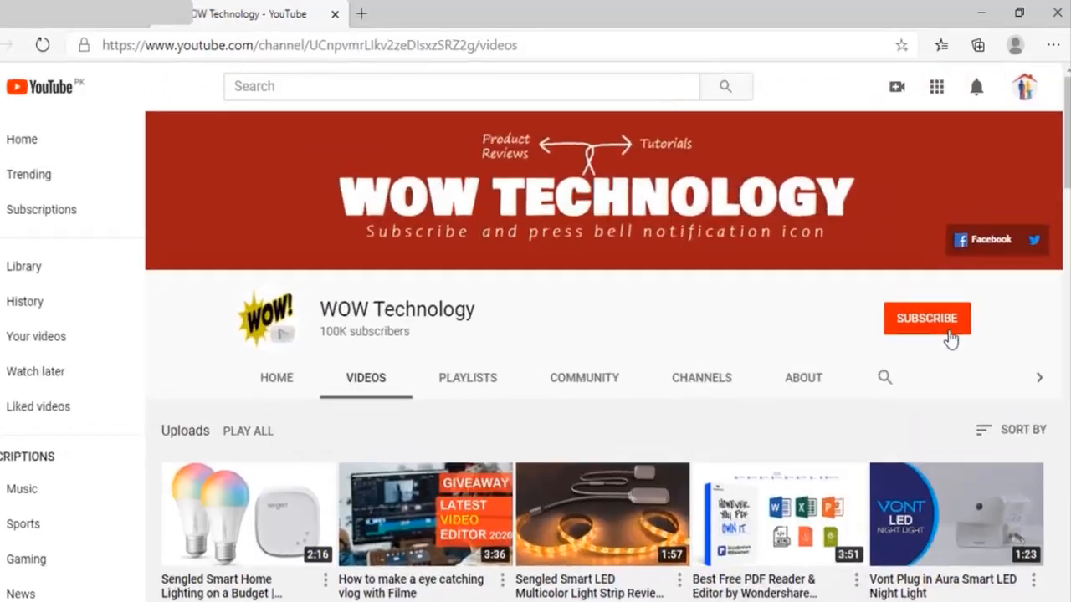
Step: Subscribe to the WOW Technology channel and scroll through the page while the installer runs
left_click(926, 318)
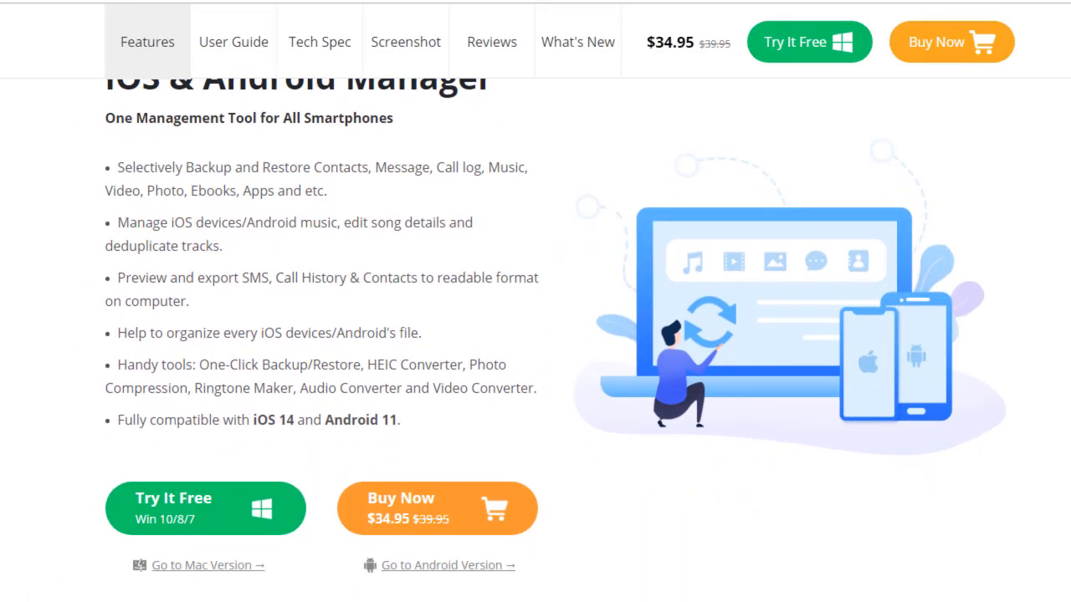
scroll("down", 3)
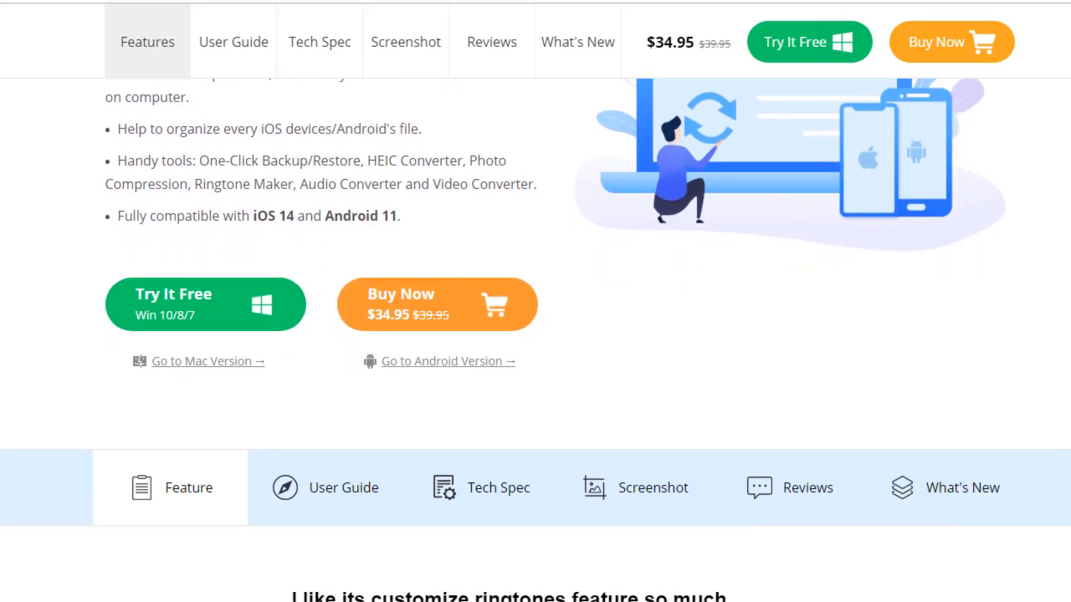
scroll("down", 3)
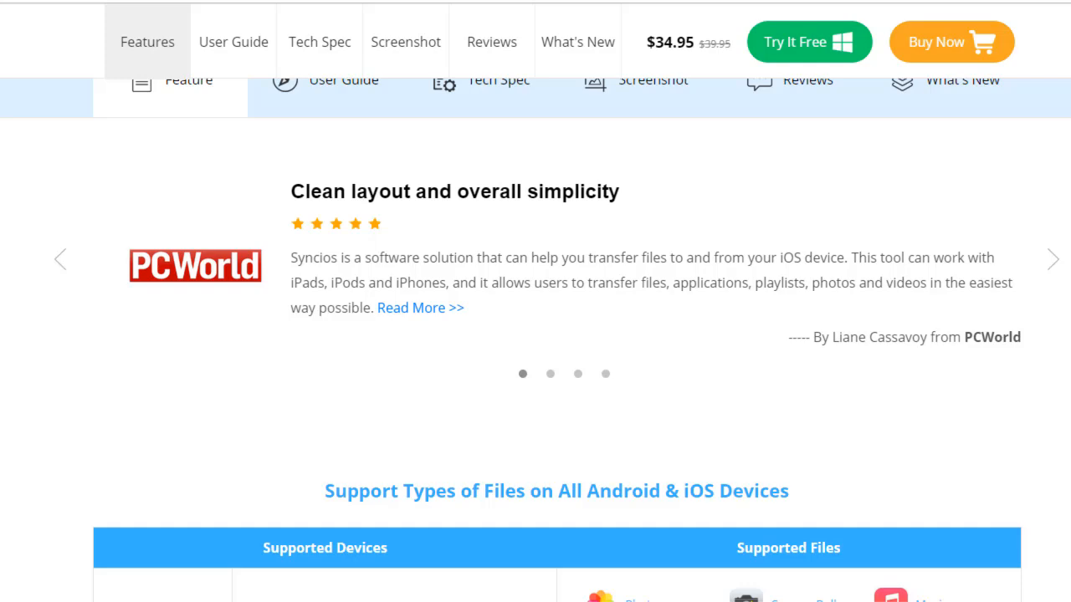
scroll("down", 3)
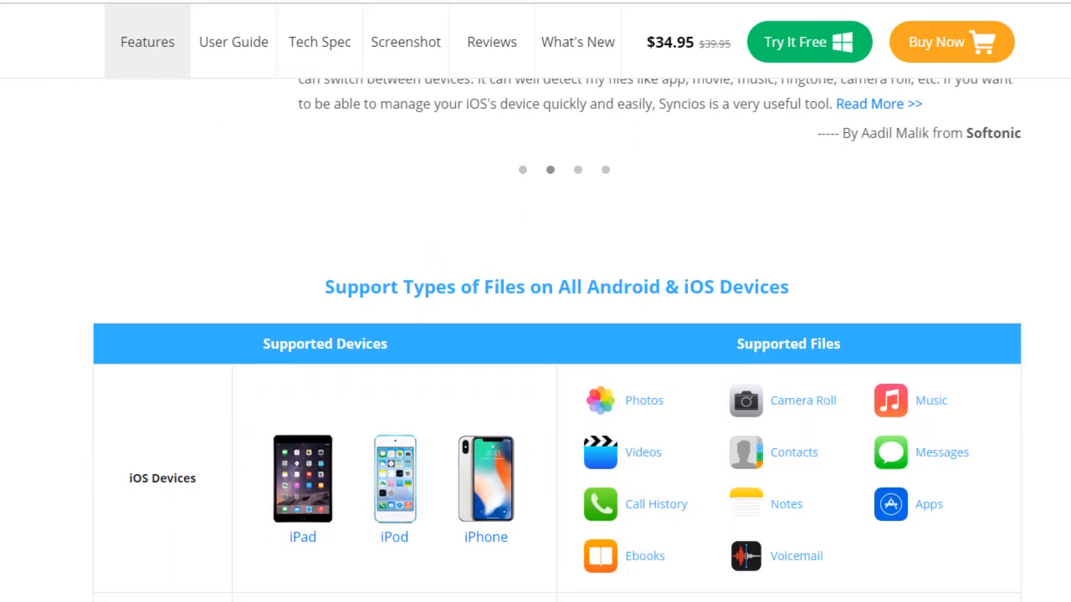
scroll("down", 3)
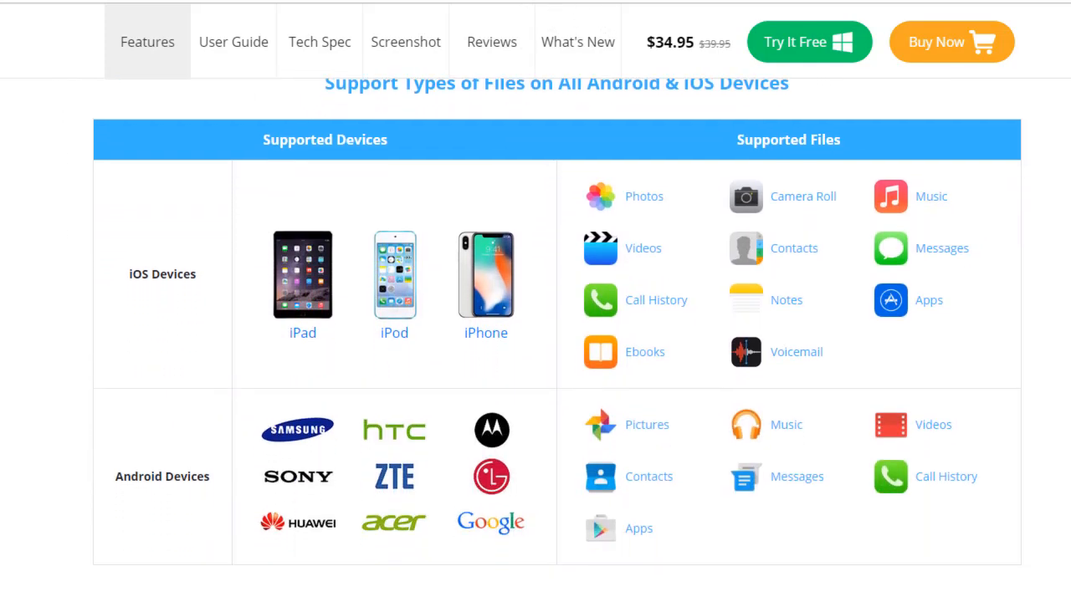
scroll("down", 3)
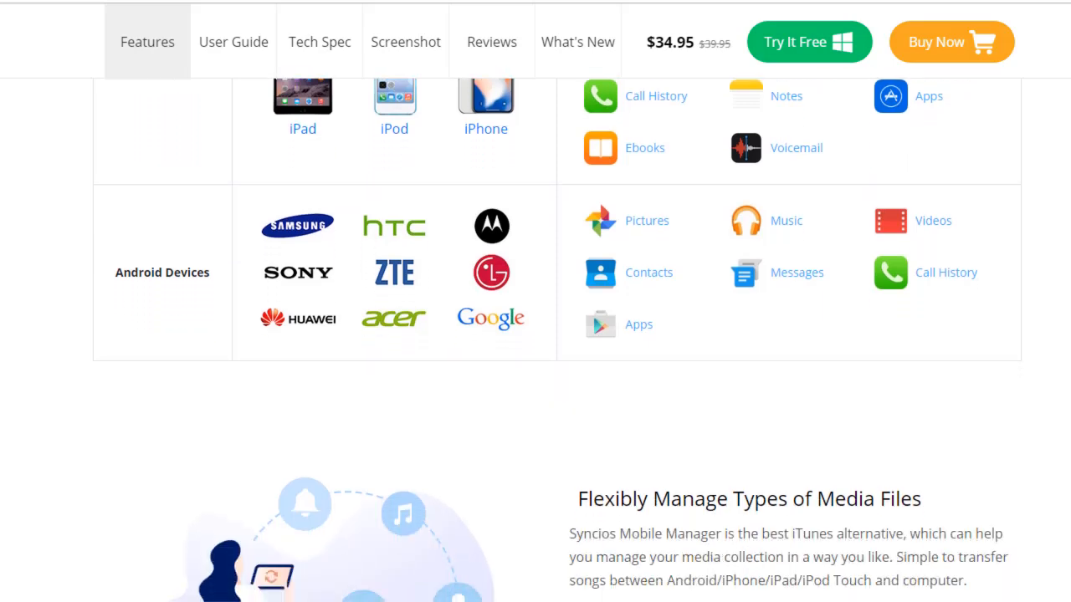
scroll("down", 3)
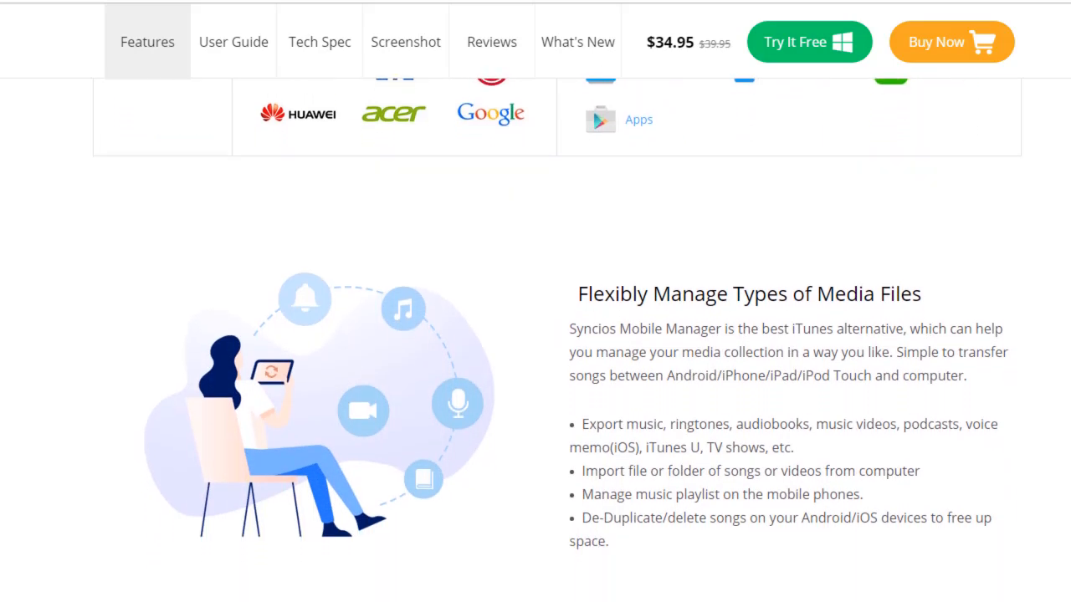
scroll("down", 3)
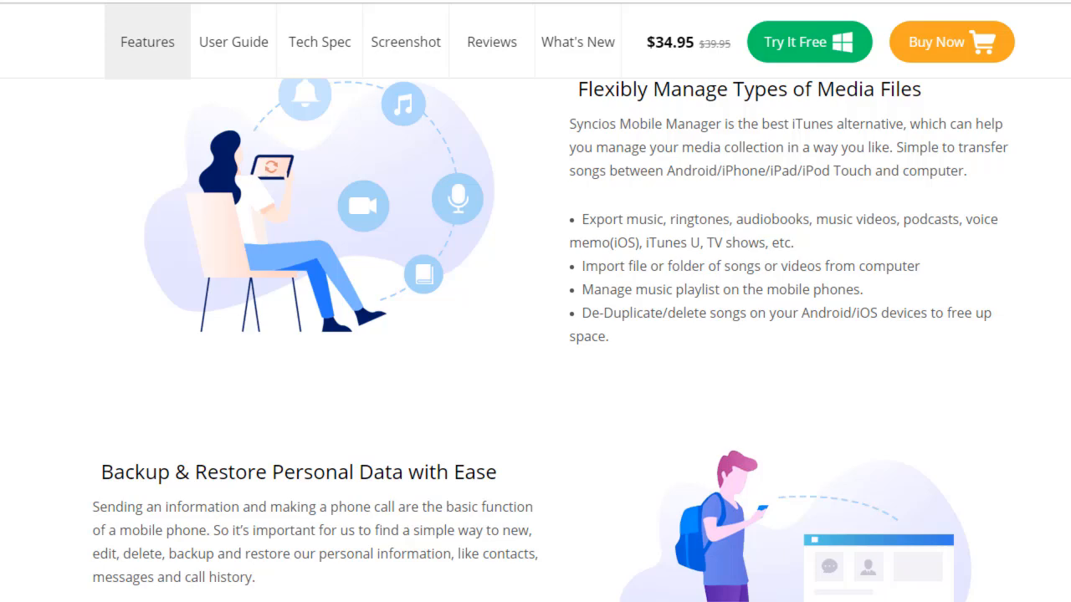
scroll("down", 3)
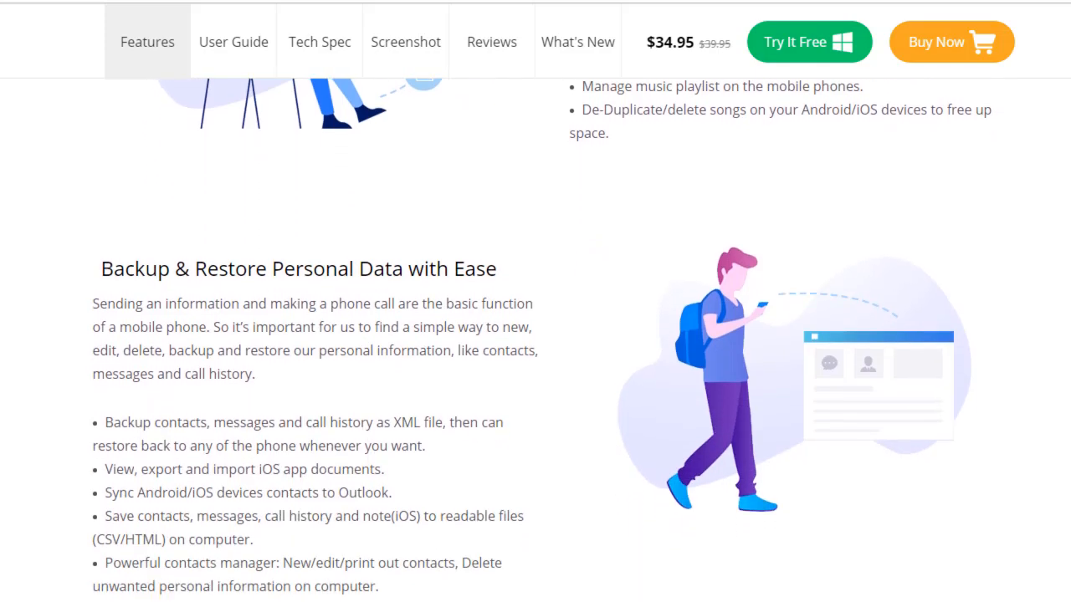
scroll("down", 3)
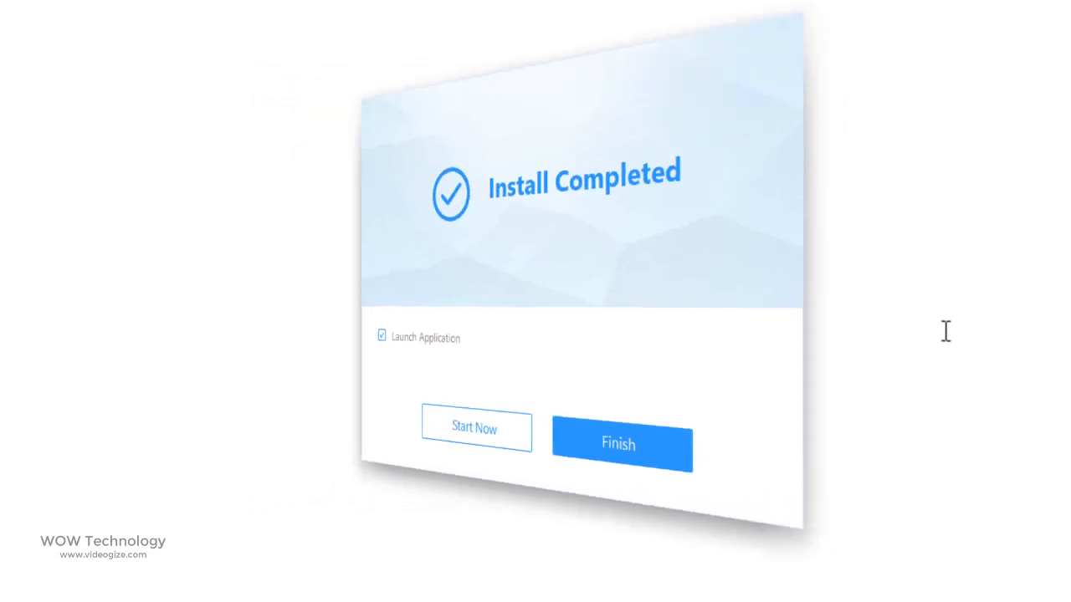
Step: Finish the Syncios installation and launch Mobile Manager from the Syncios Toolkit
left_click(619, 444)
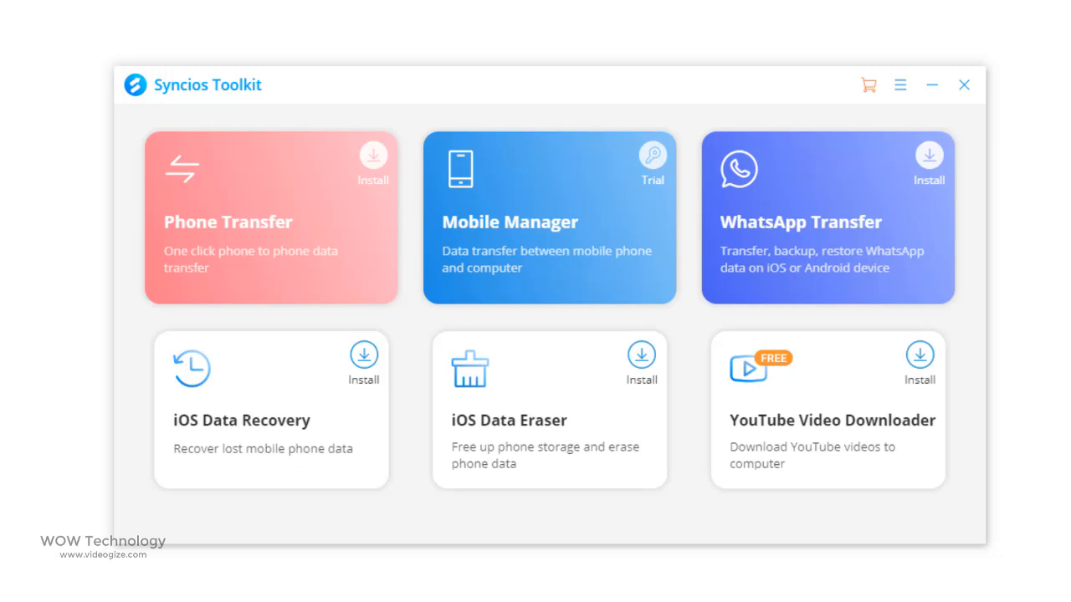
left_click(548, 217)
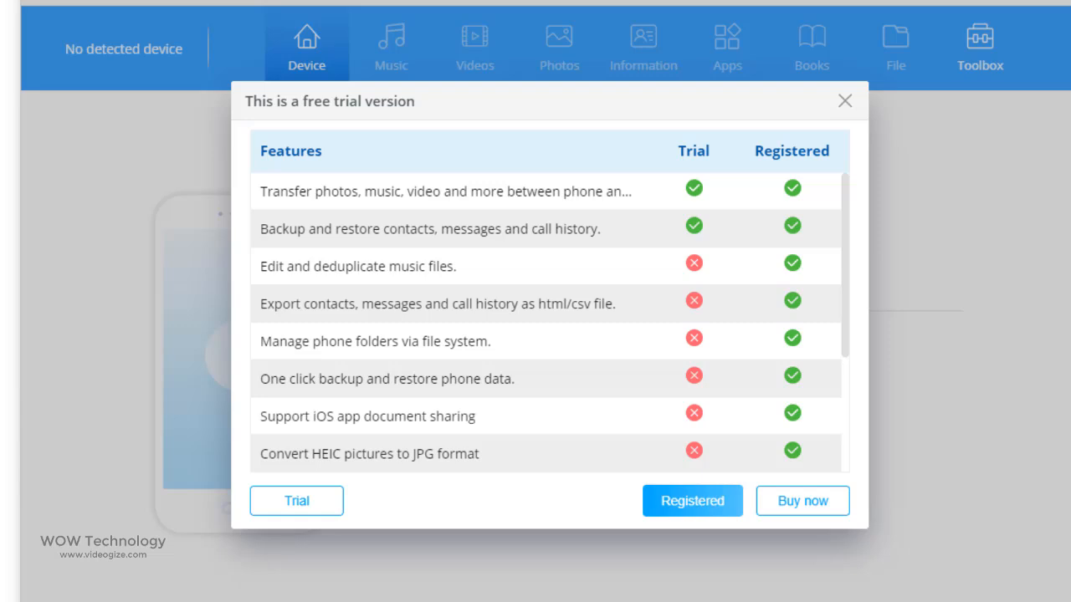
mouse_move(868, 408)
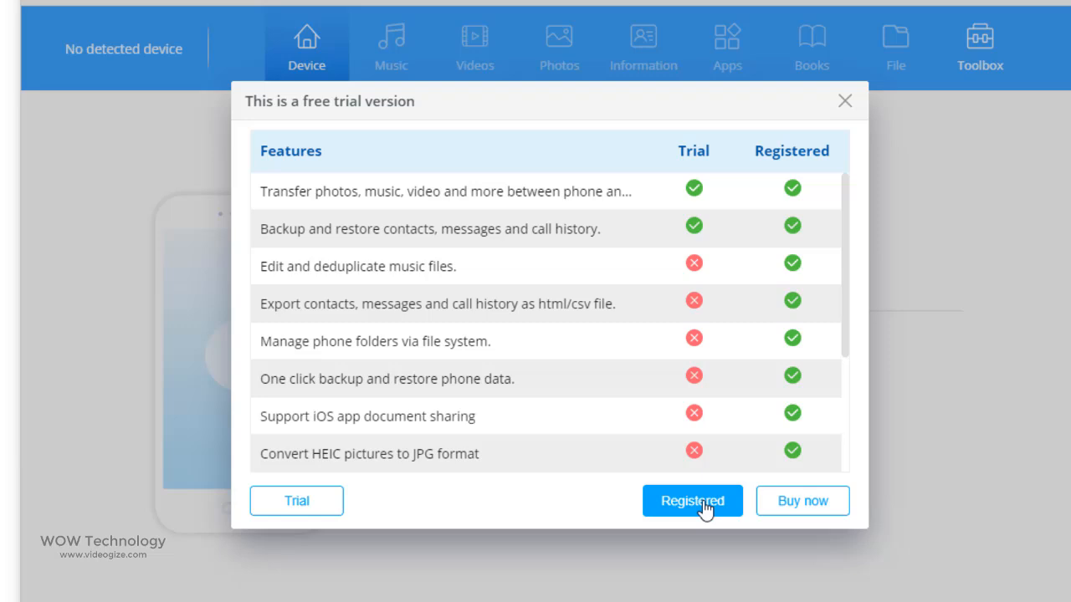
mouse_move(296, 501)
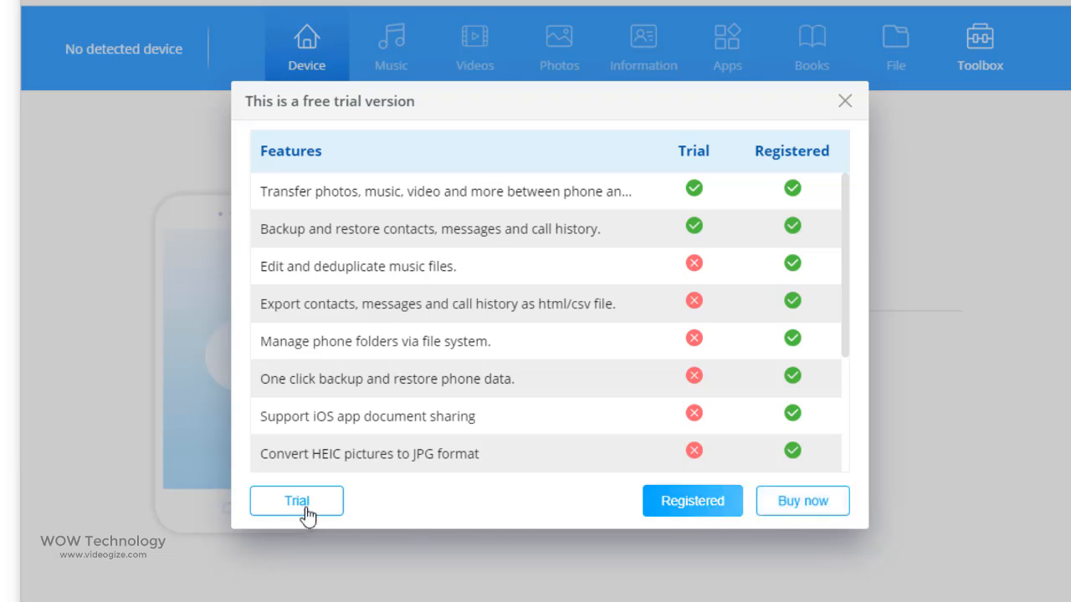
Step: Bring up the Register dialog and focus the E-Mail field for the registration address
left_click(692, 501)
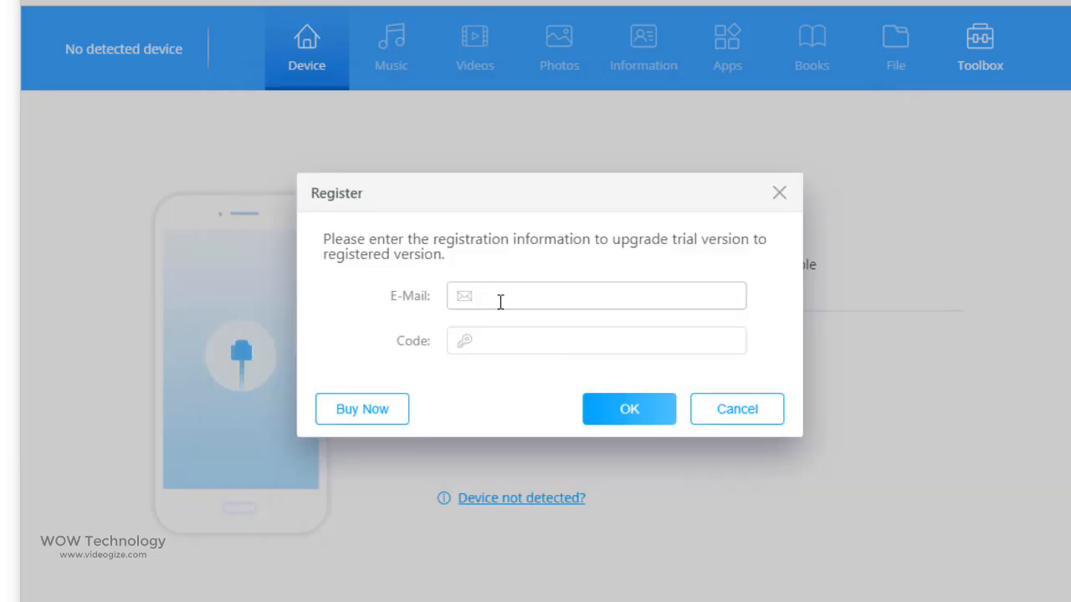
left_click(629, 409)
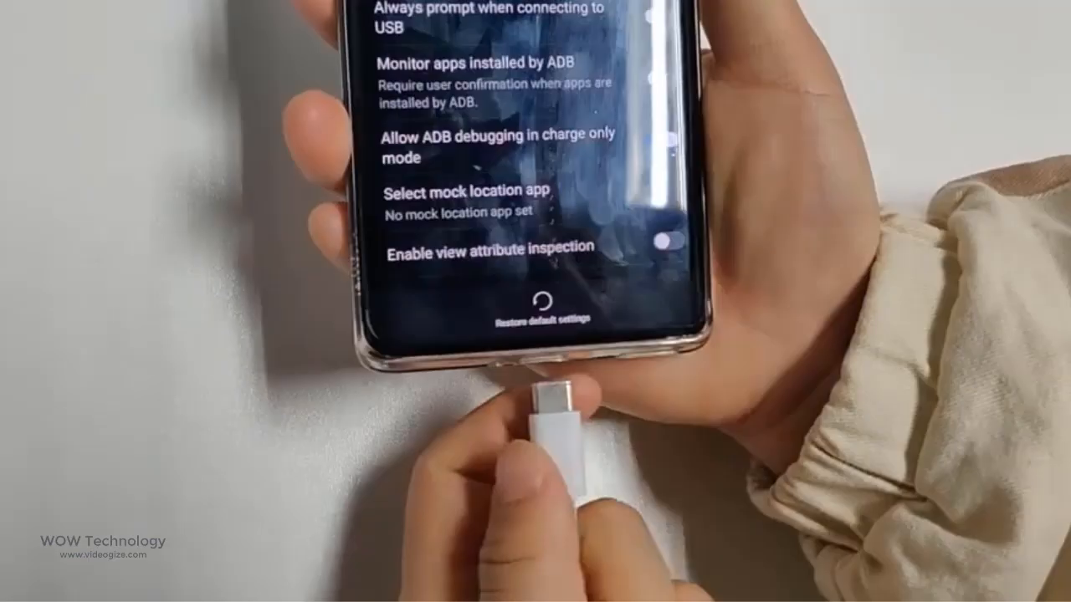
Step: Go to About phone > Software information and tap Build number to unlock developer mode
scroll("down", 3)
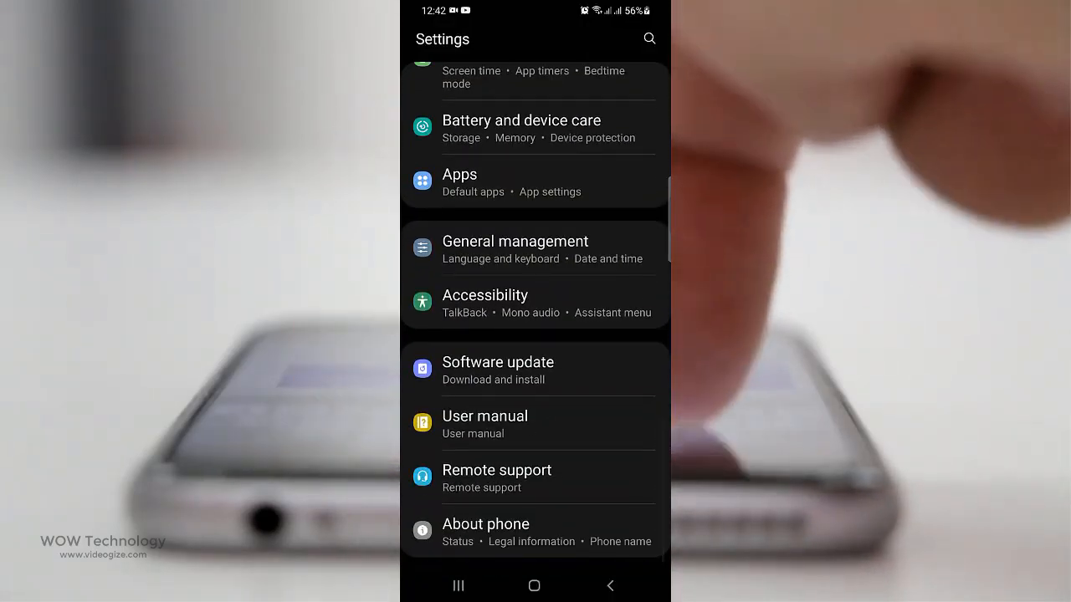
left_click(485, 532)
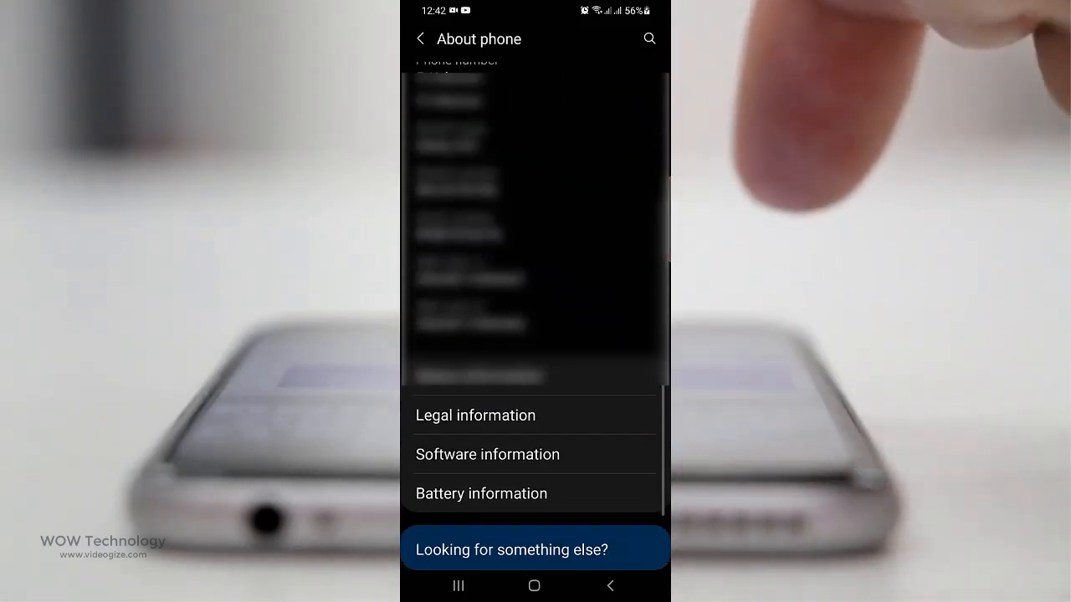
left_click(488, 455)
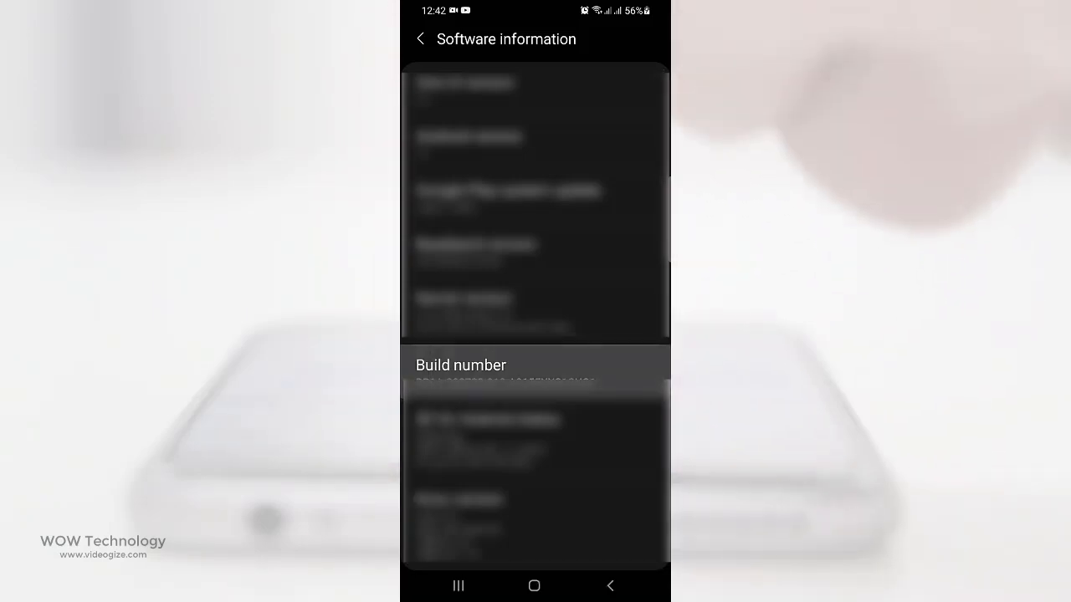
left_click(422, 38)
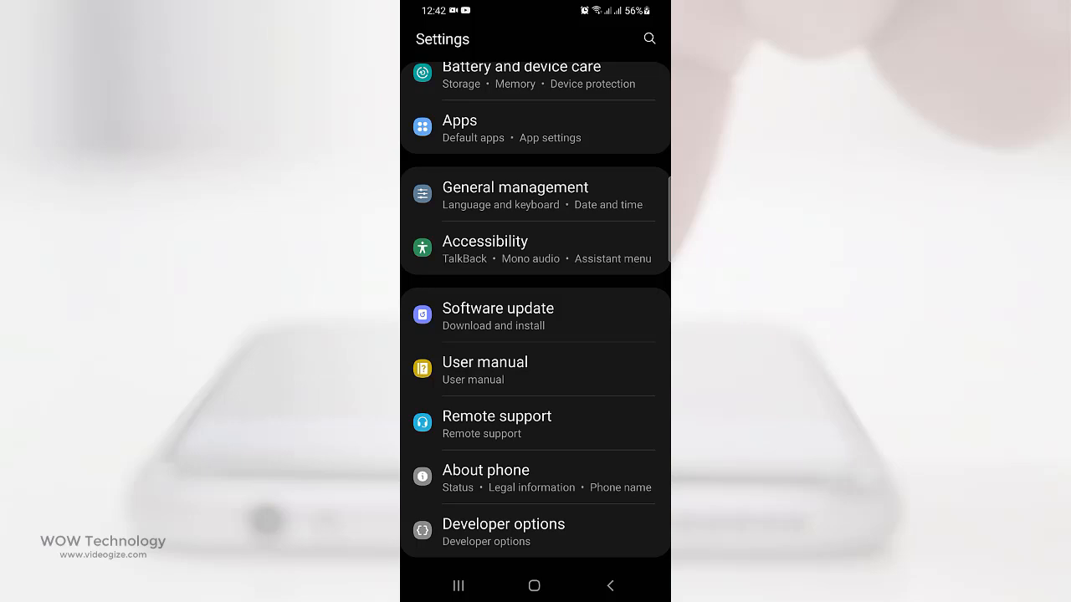
Step: Turn on USB debugging in Developer options and confirm it
left_click(503, 532)
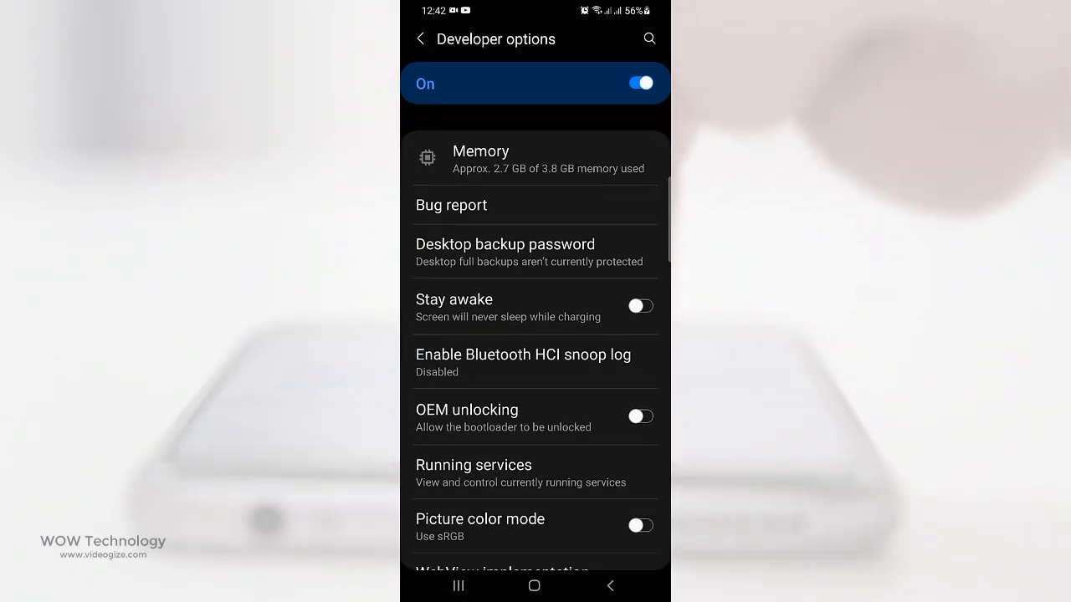
scroll("down", 3)
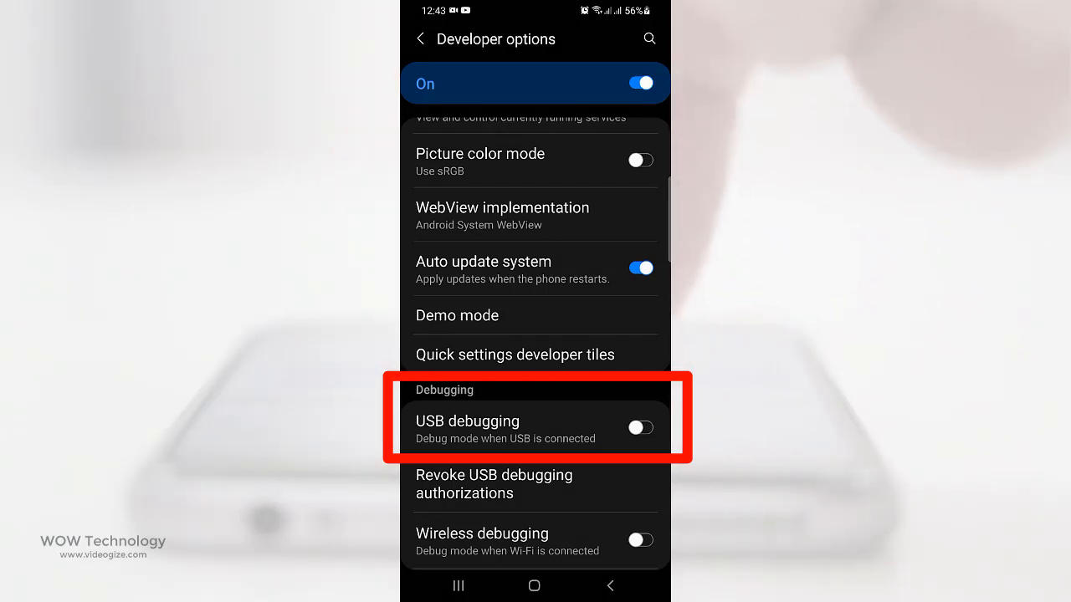
left_click(639, 429)
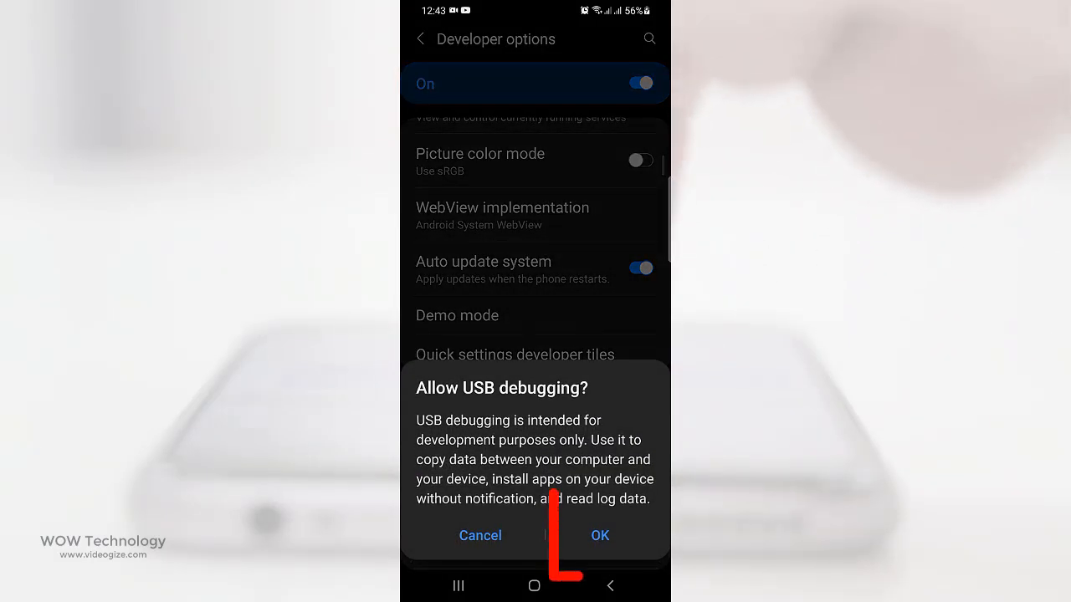
left_click(599, 535)
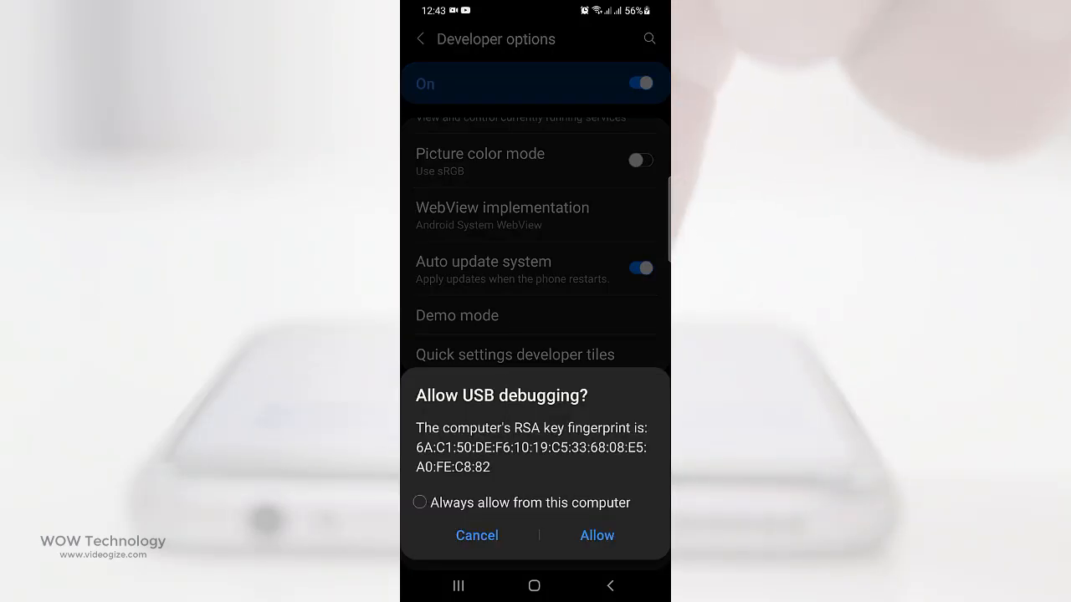
Step: Trust this computer for debugging, allow phone data access and grant Syncios all permissions
left_click(595, 536)
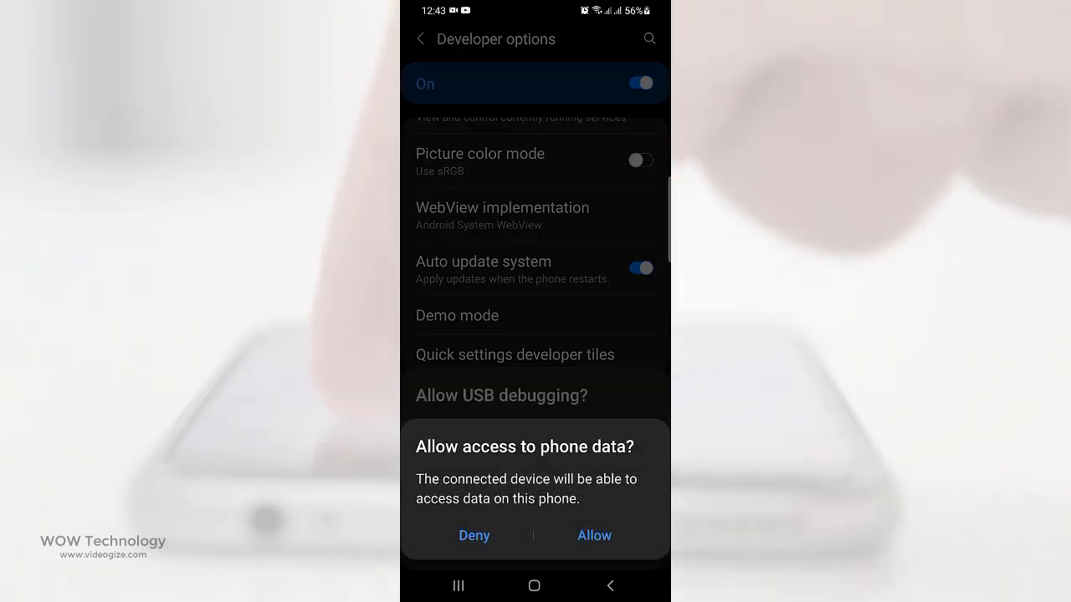
left_click(594, 535)
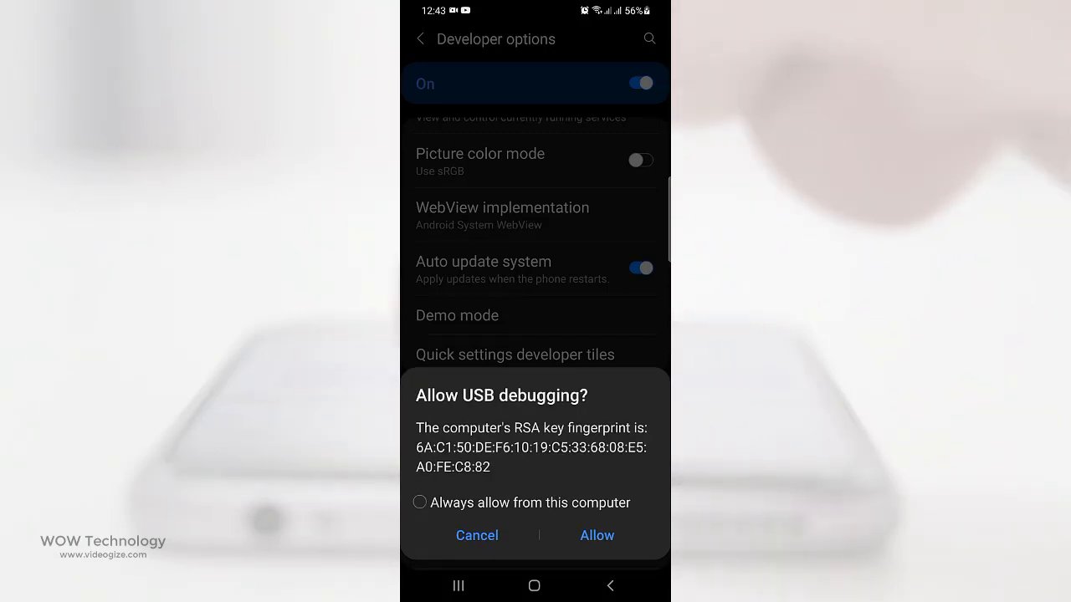
left_click(596, 535)
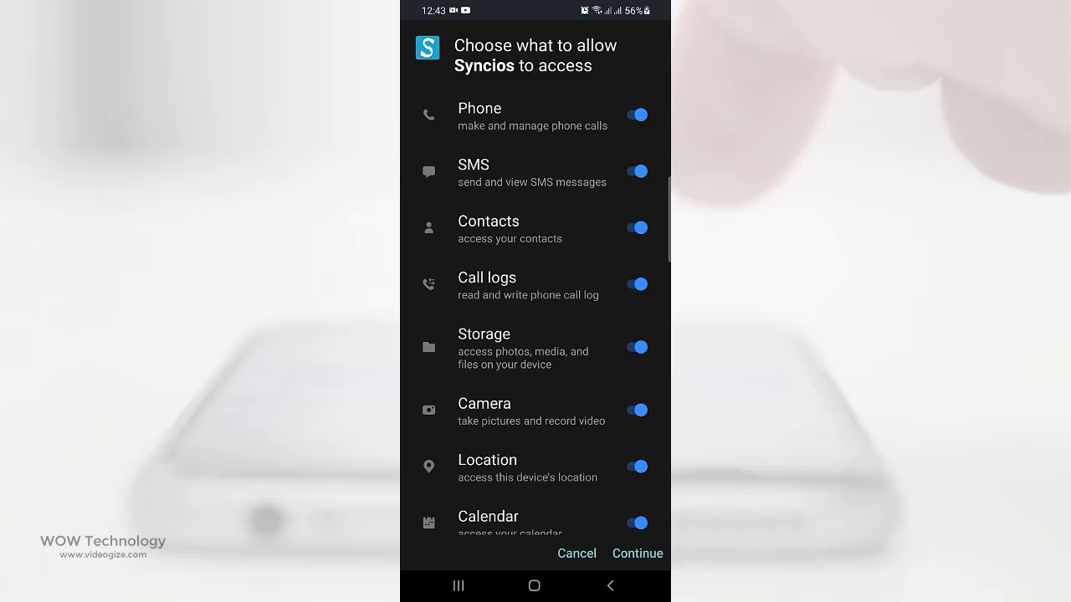
left_click(636, 552)
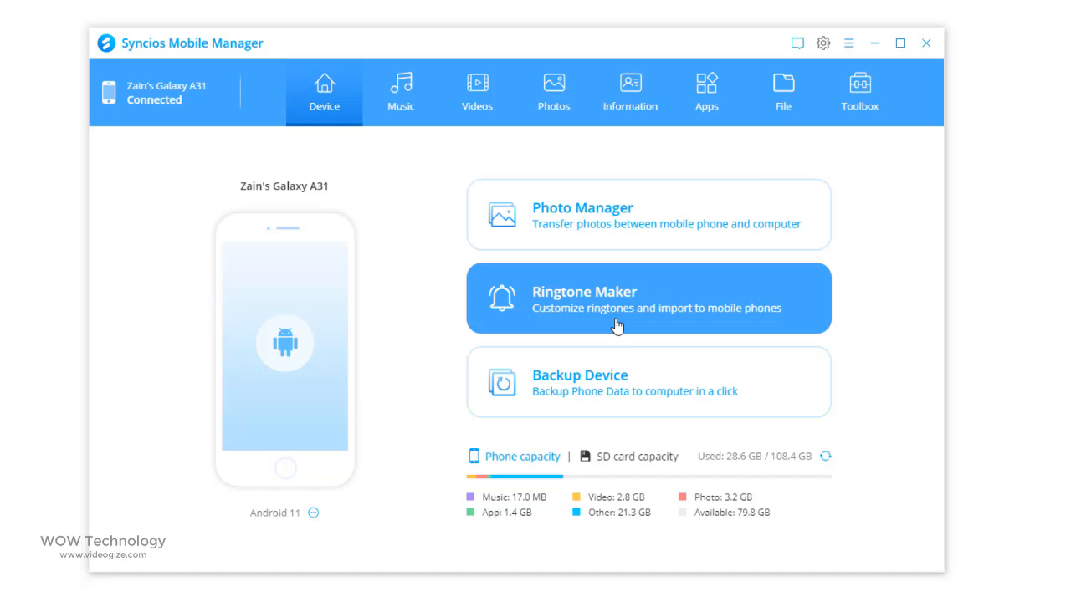
mouse_move(634, 526)
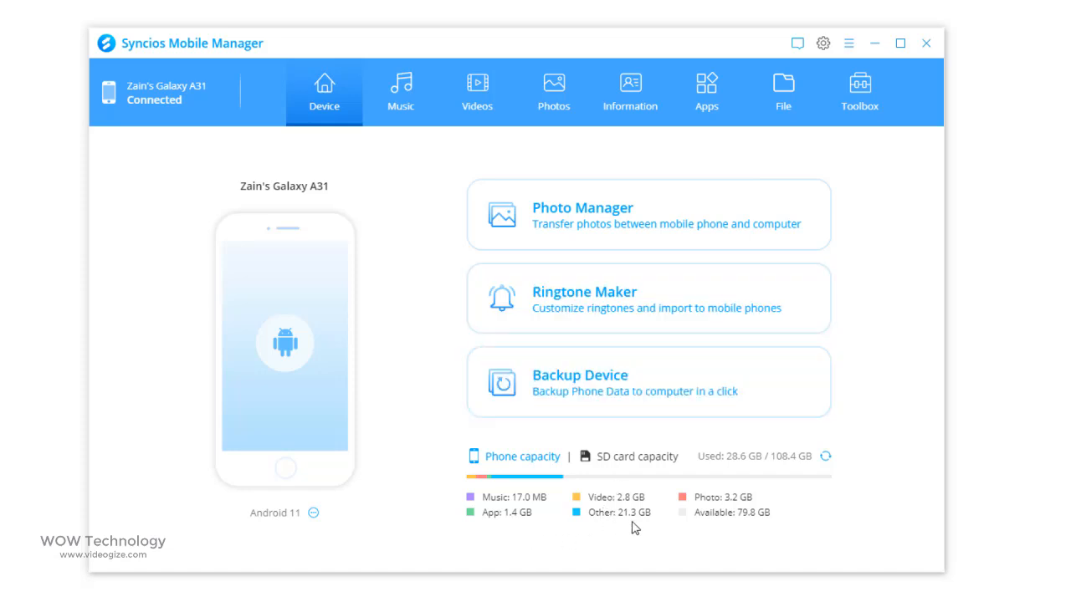
Step: Show the SD card storage usage, then the phone's music, videos and photo albums
left_click(629, 455)
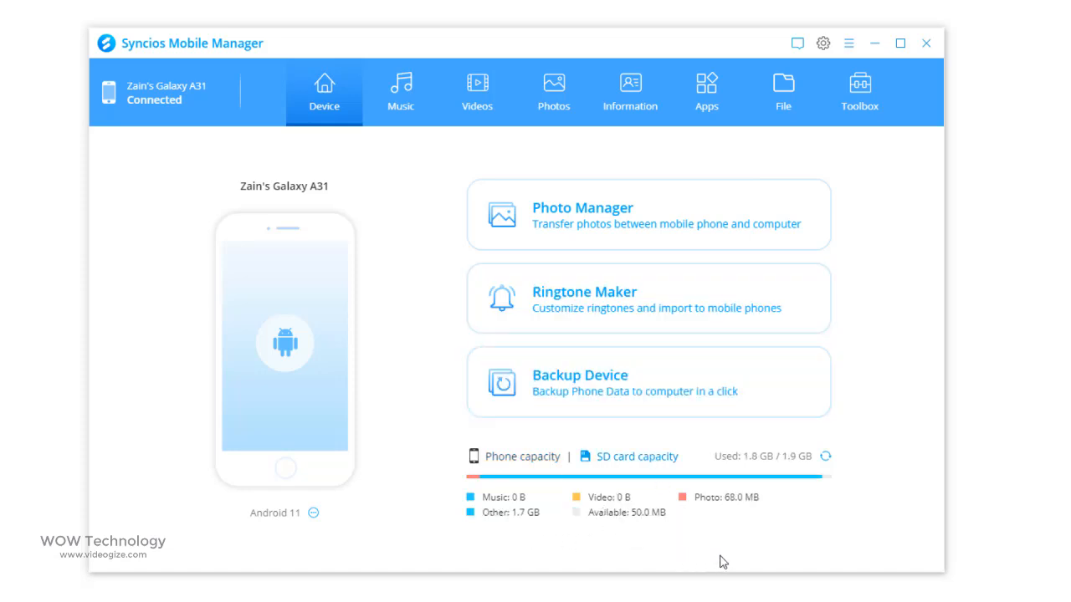
mouse_move(562, 478)
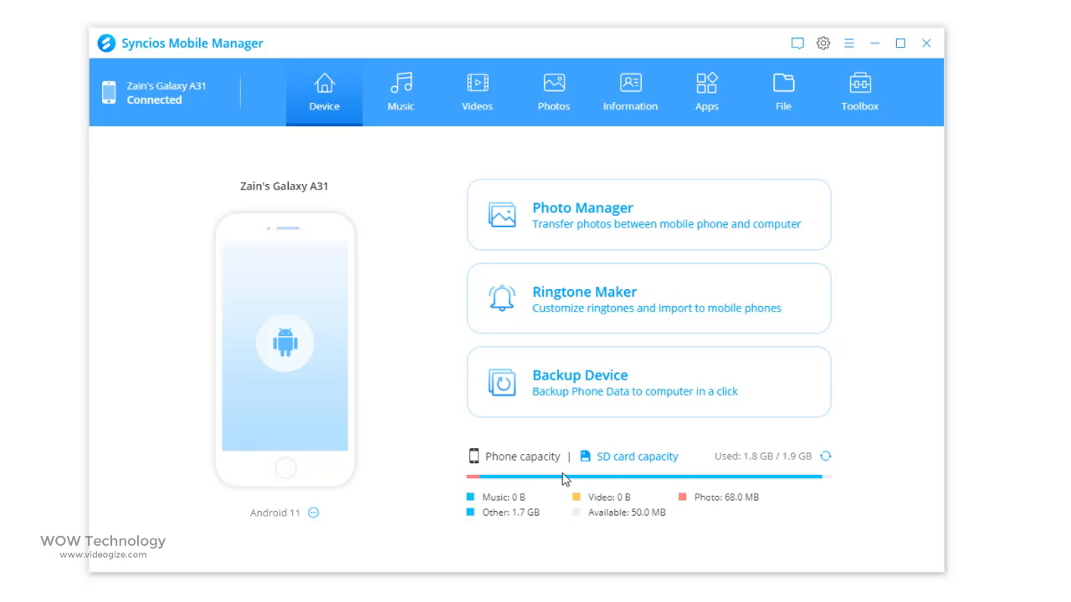
mouse_move(542, 462)
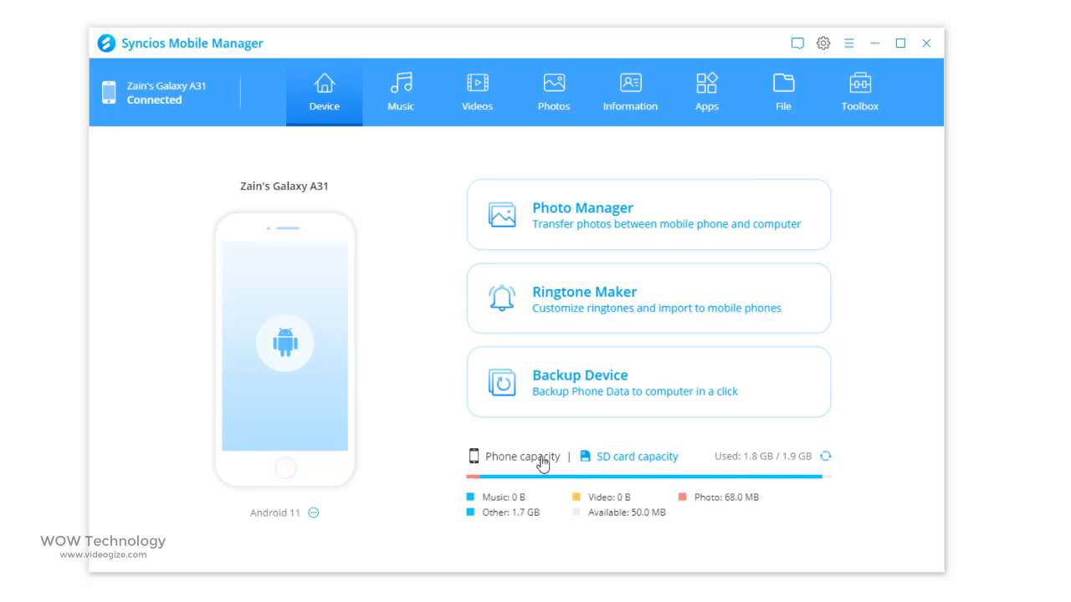
left_click(400, 92)
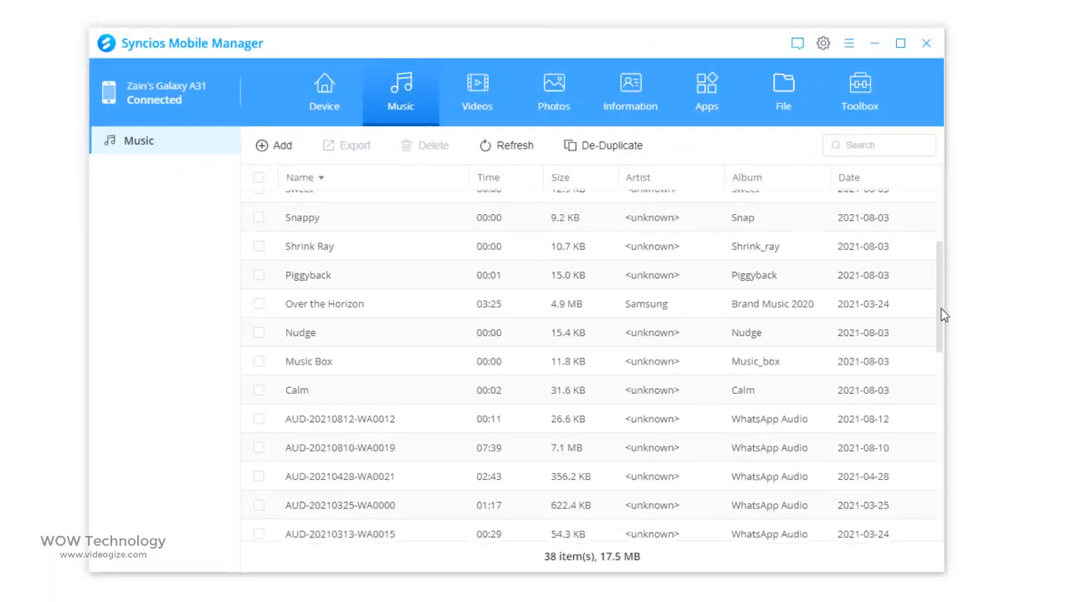
left_click(477, 92)
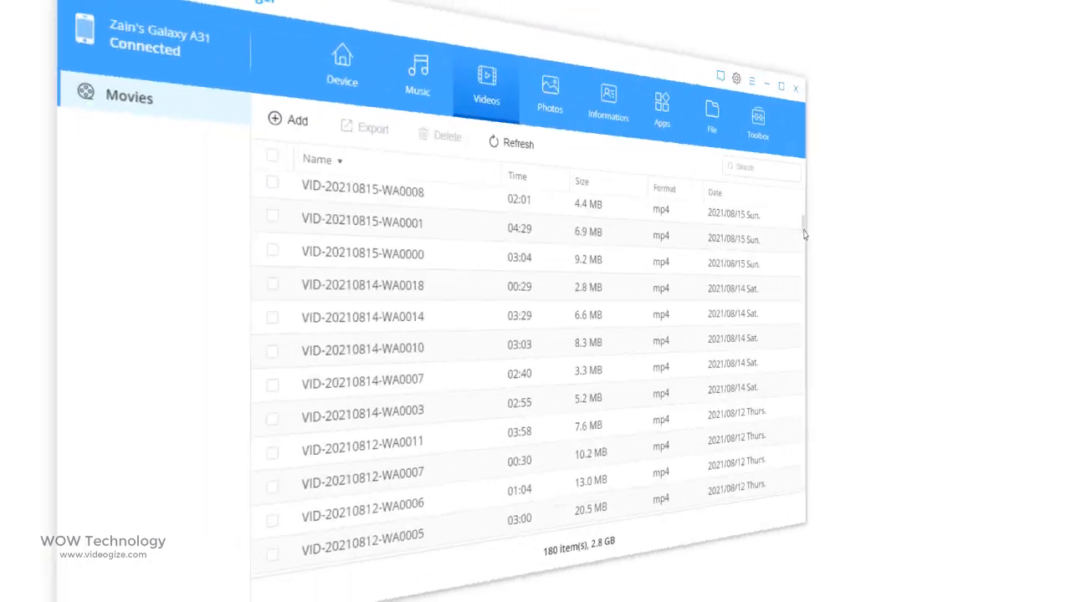
left_click(550, 87)
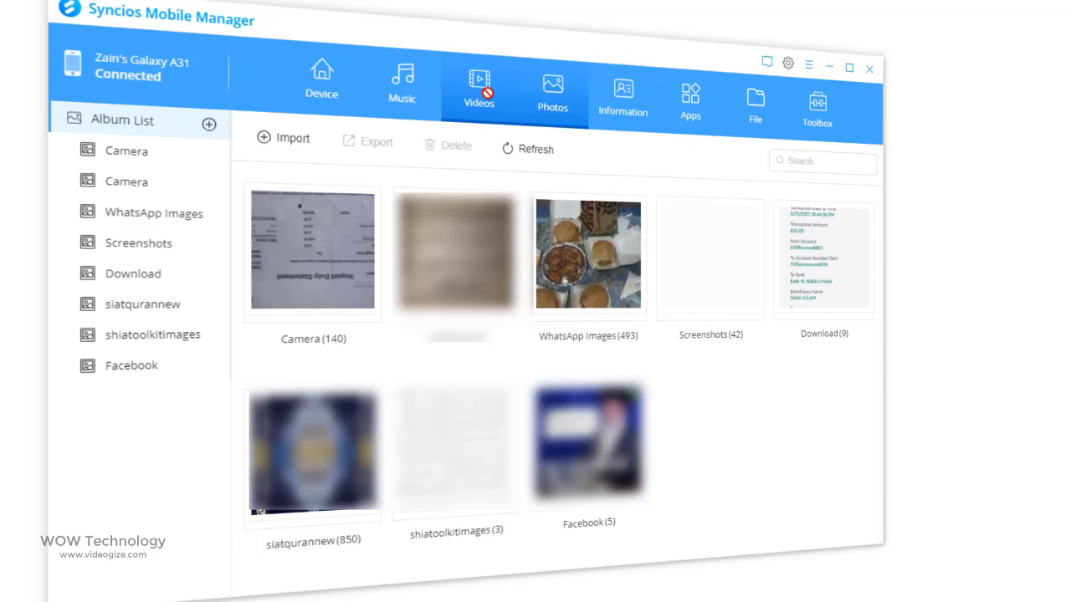
Step: Browse the phone's contacts, installed apps and file storage, then return to the video list
left_click(622, 87)
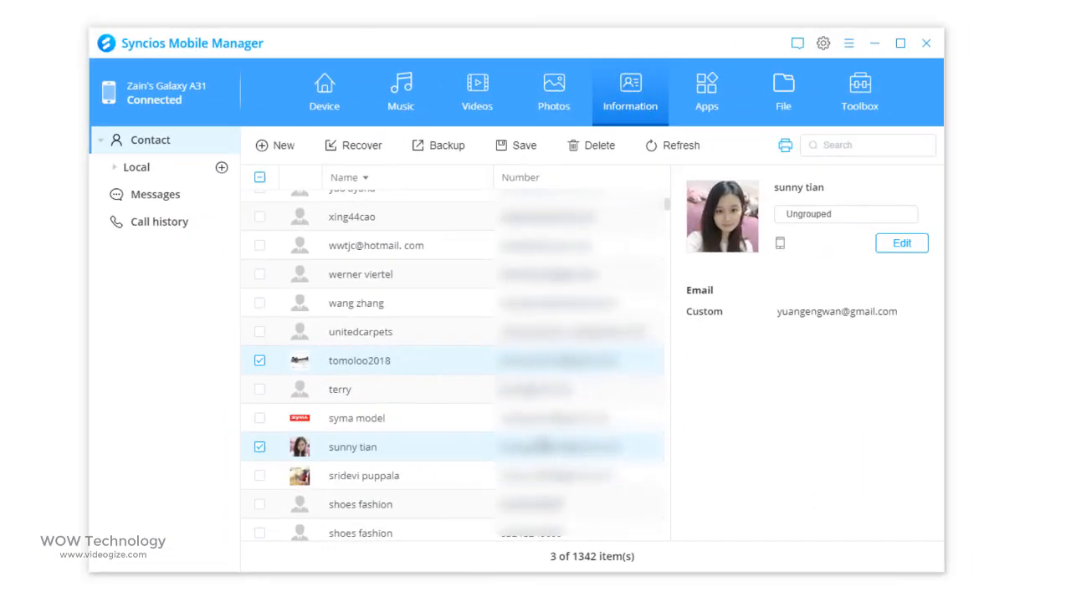
left_click(706, 92)
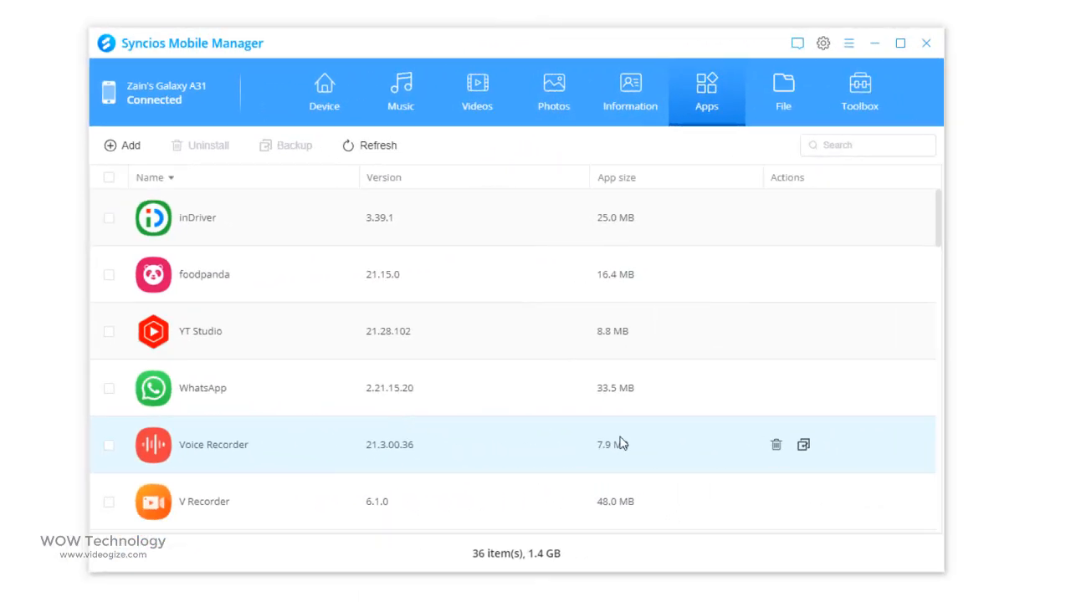
left_click(783, 91)
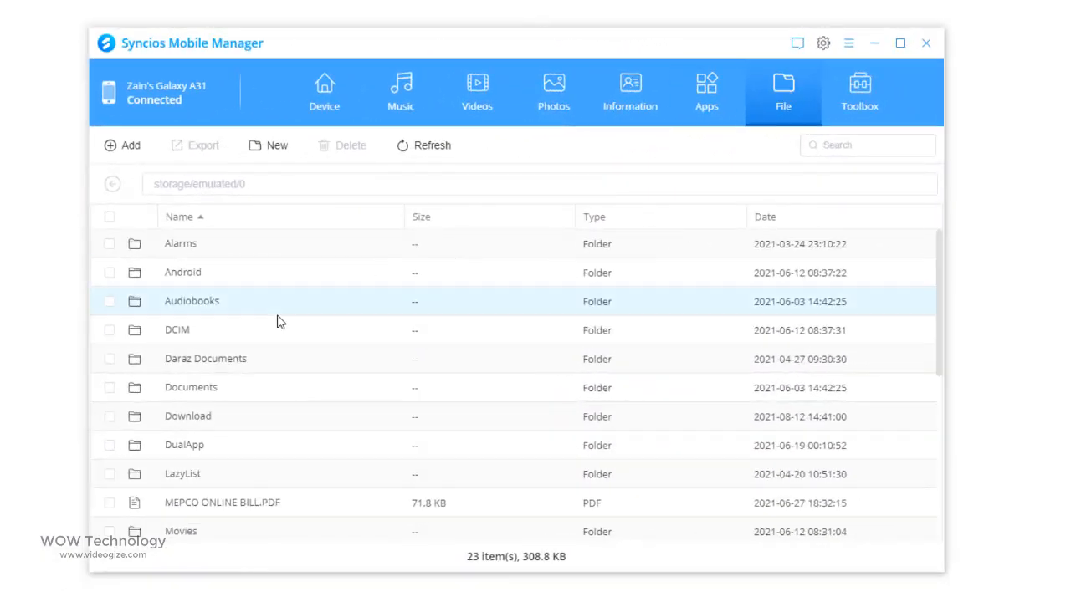
left_click(477, 92)
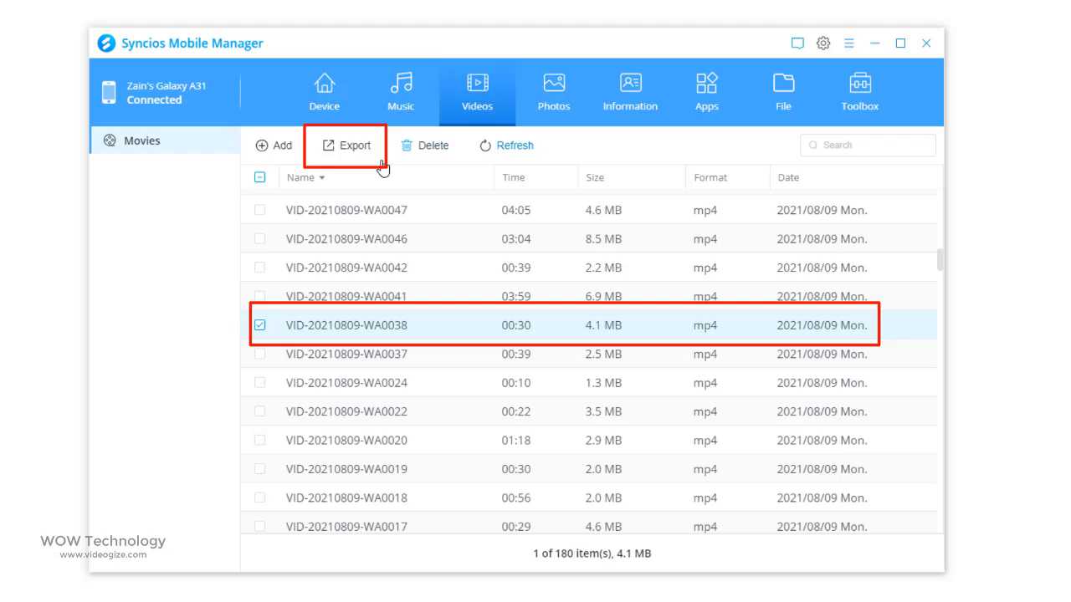
Step: Export the checked video to the Syncios Data folder in Downloads and go to the Toolbox
left_click(346, 144)
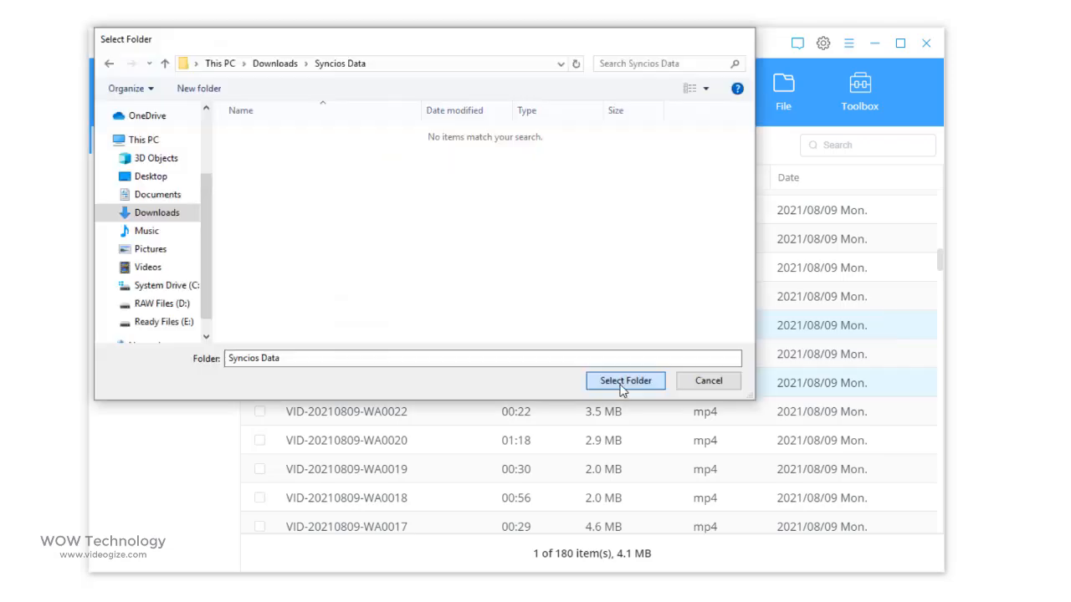
left_click(626, 381)
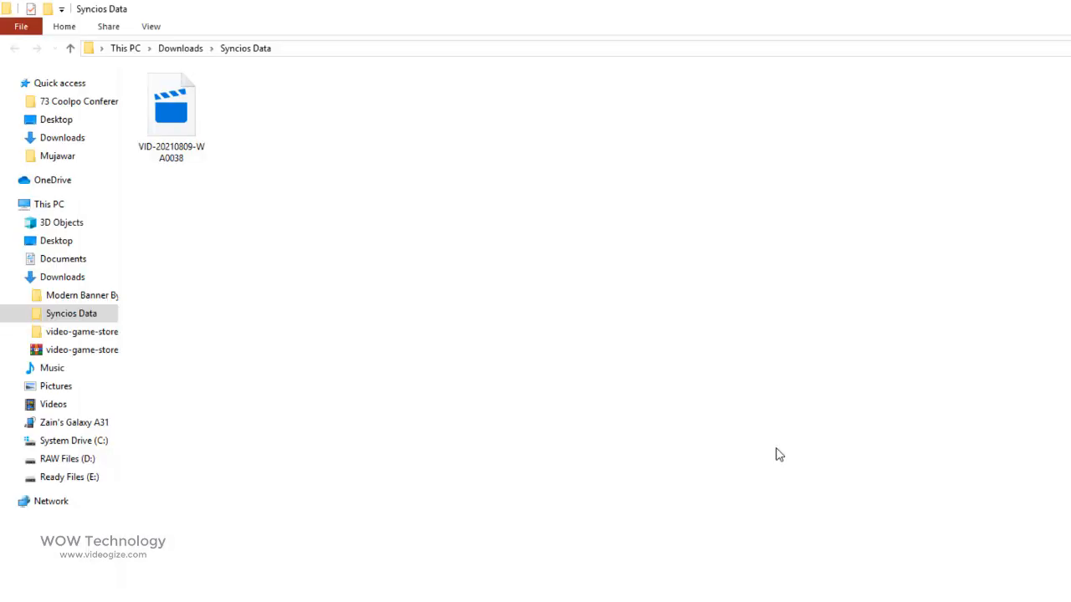
left_click(171, 104)
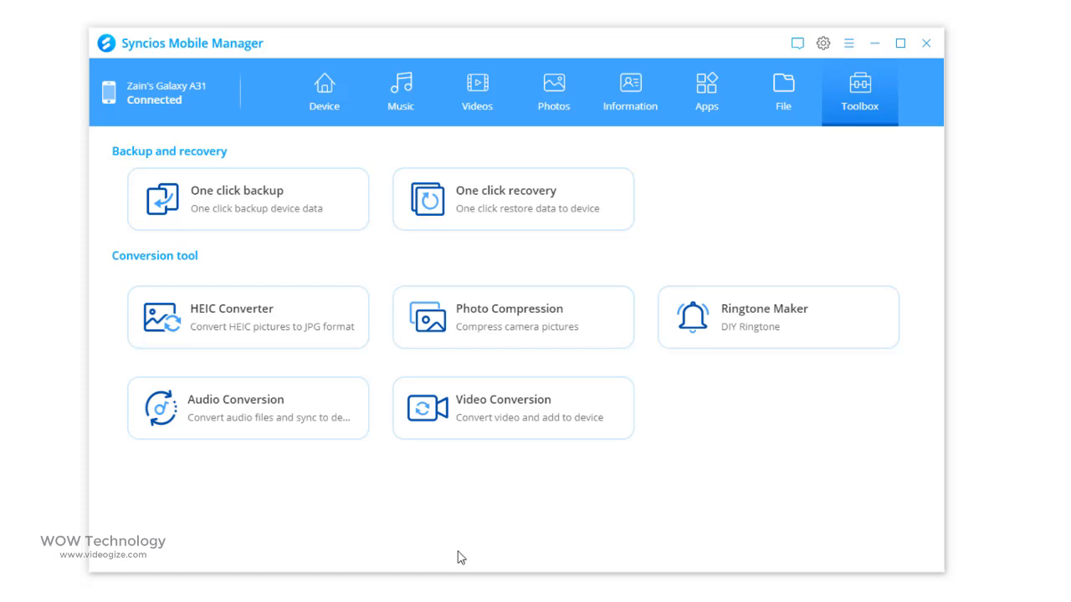
left_click(248, 199)
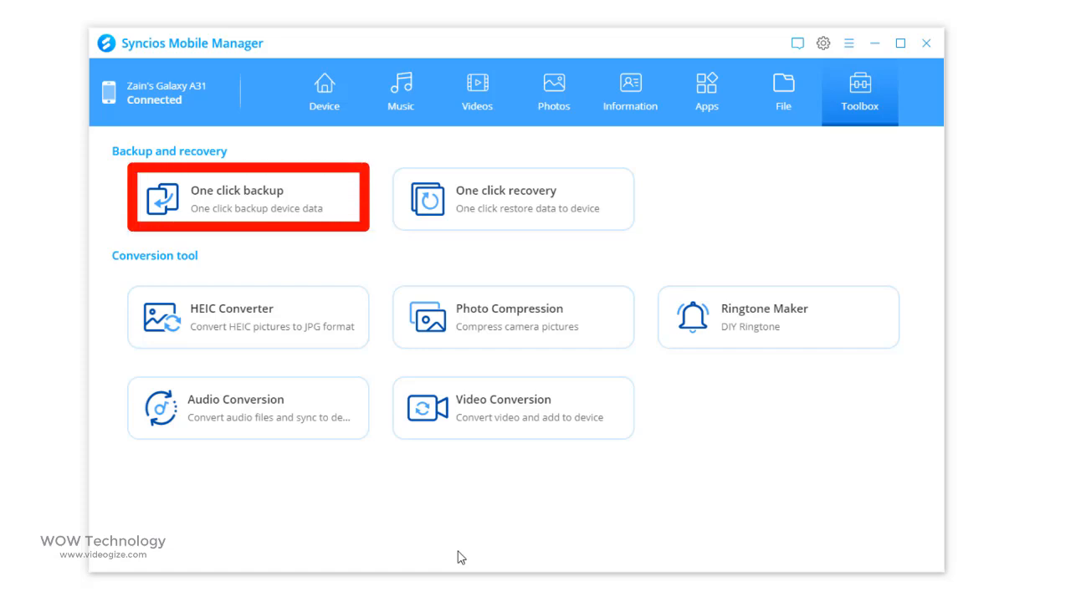
left_click(247, 197)
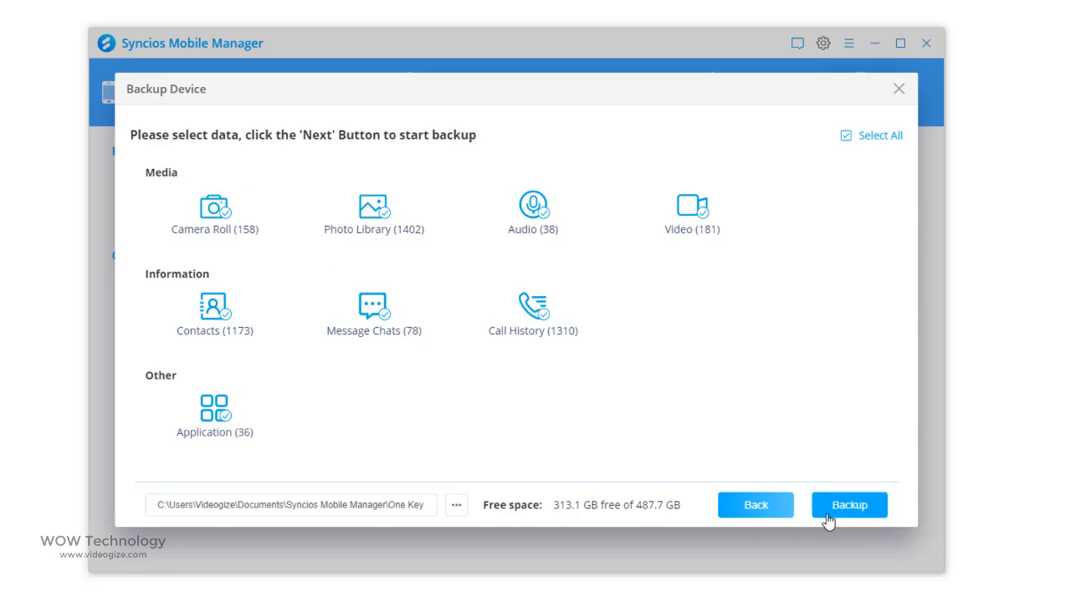
left_click(848, 505)
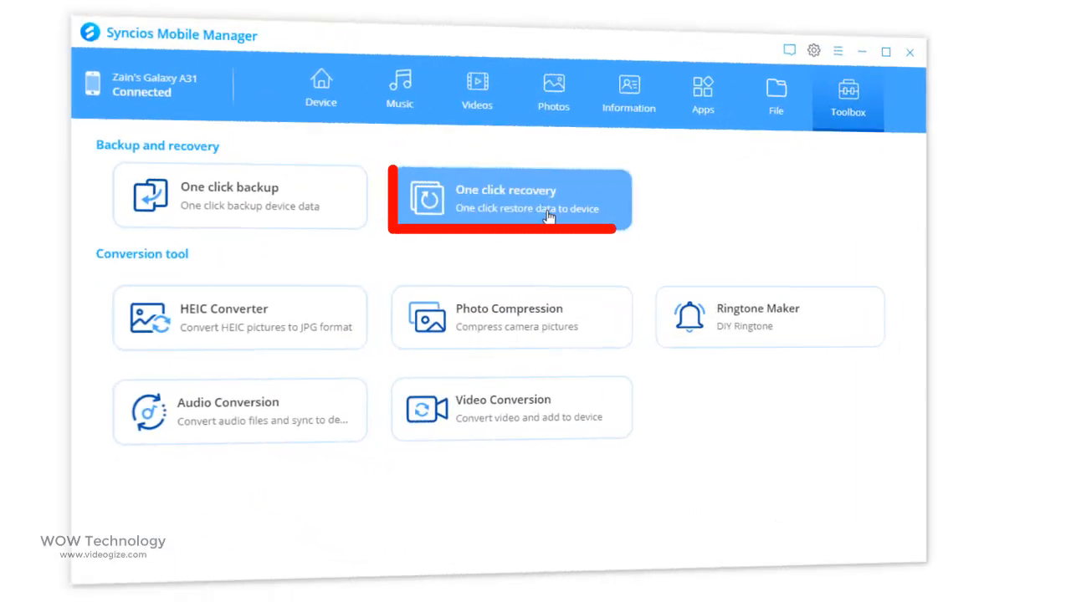
left_click(510, 198)
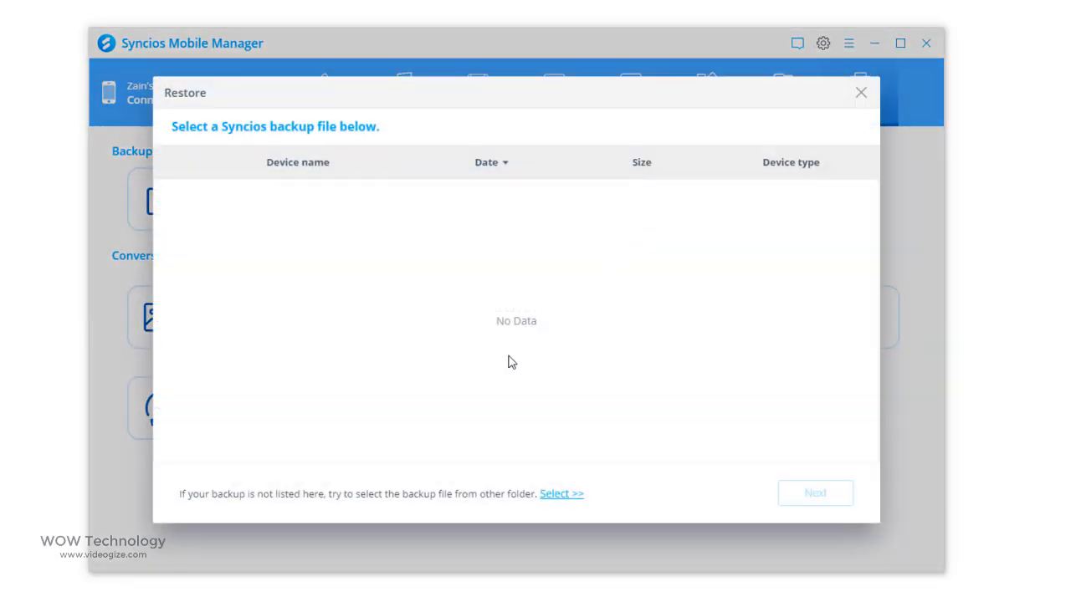
left_click(860, 92)
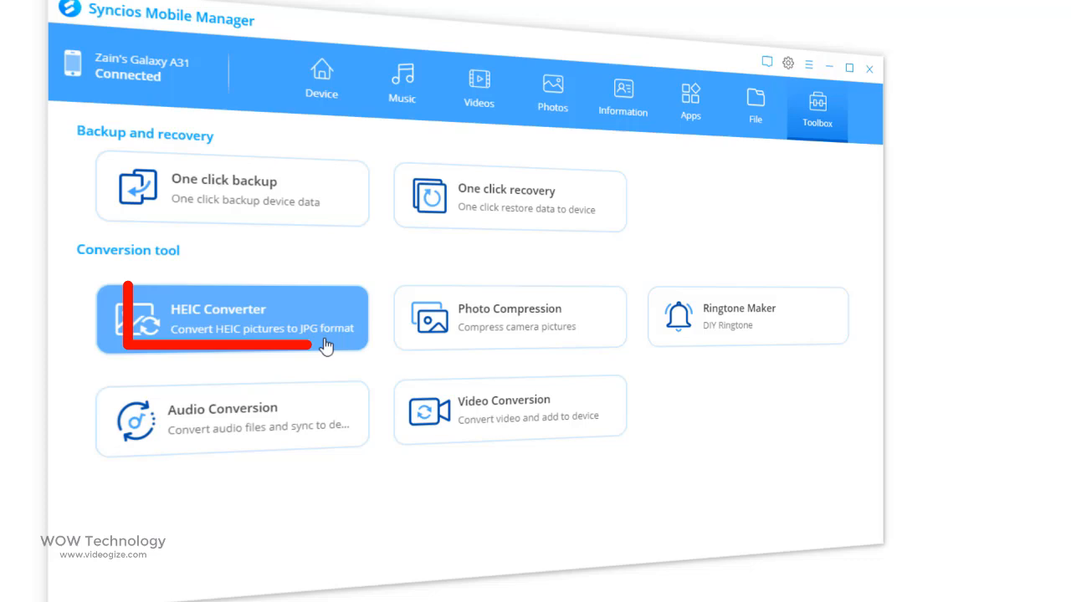
Step: Try the HEIC to JPG converter from the Toolbox and close it again
left_click(231, 318)
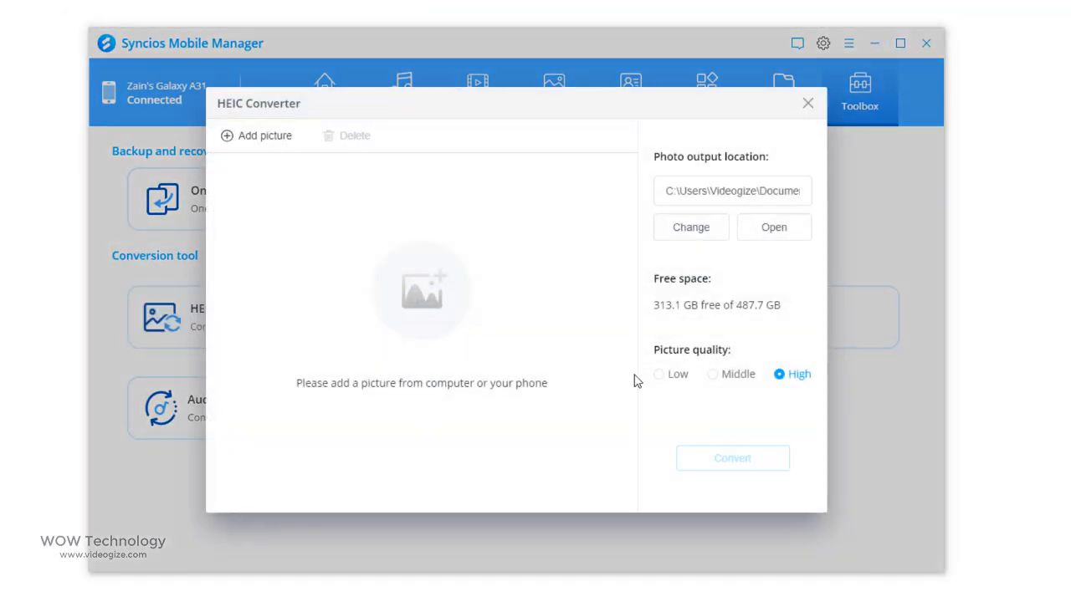
left_click(265, 135)
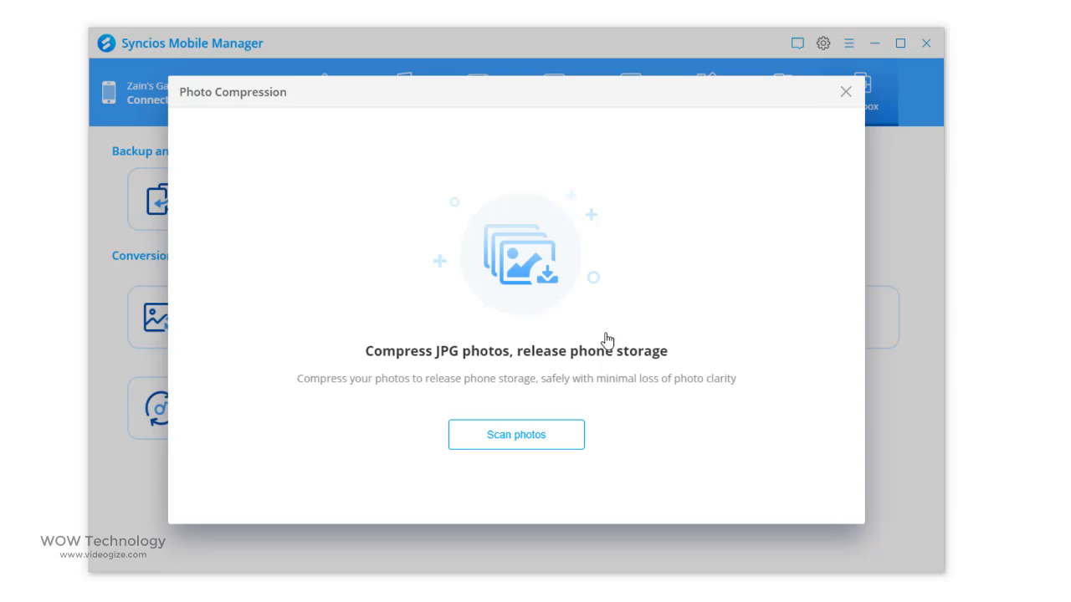
mouse_move(516, 435)
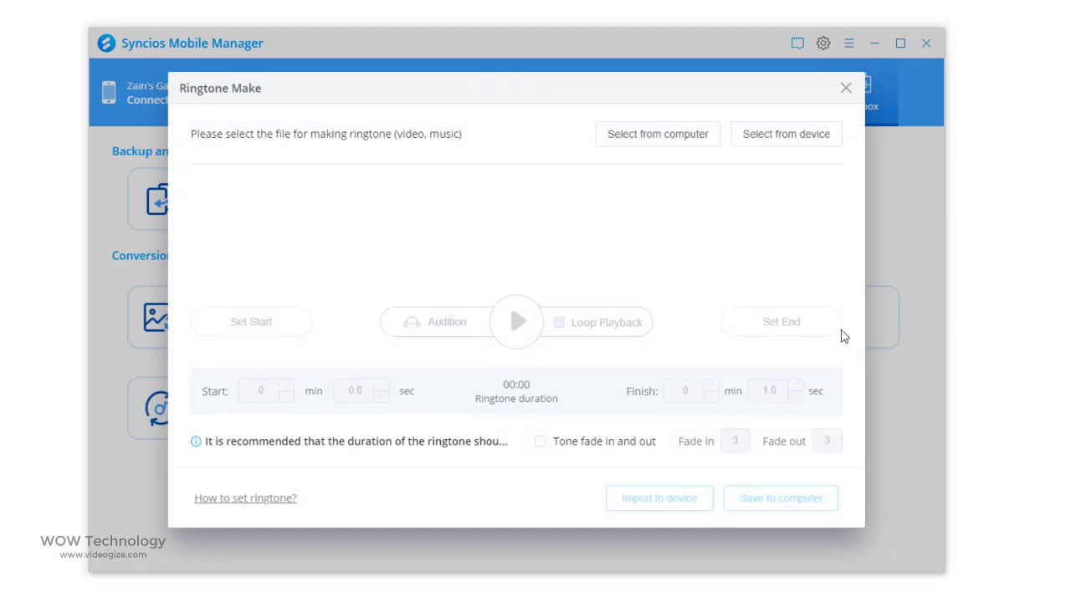
Step: Load Welcome.ogg from the phone, trim the ringtone to end at one second and turn off loop playback
left_click(784, 133)
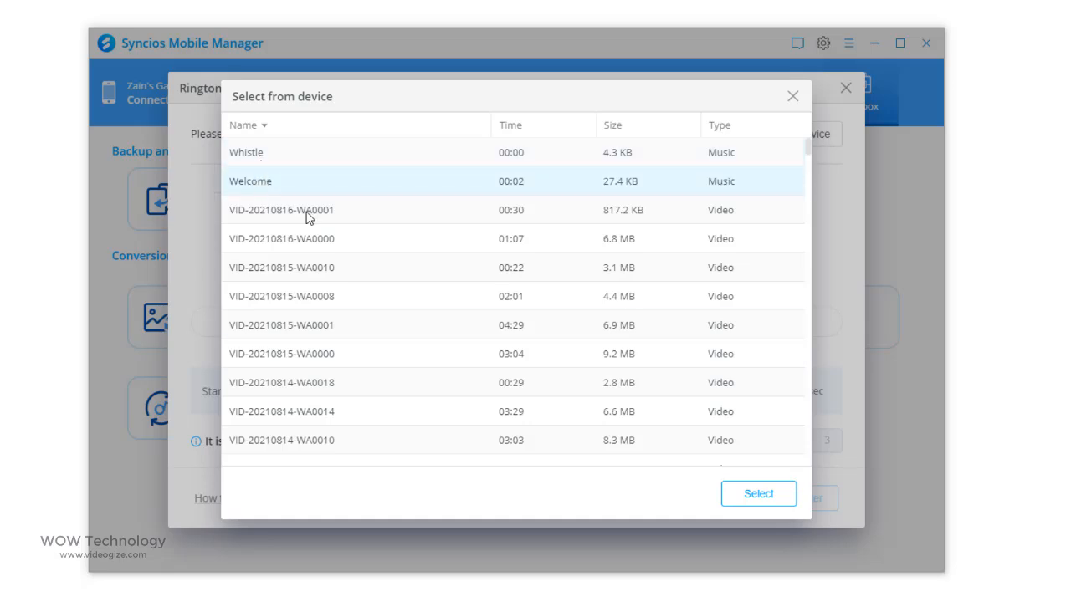
left_click(756, 494)
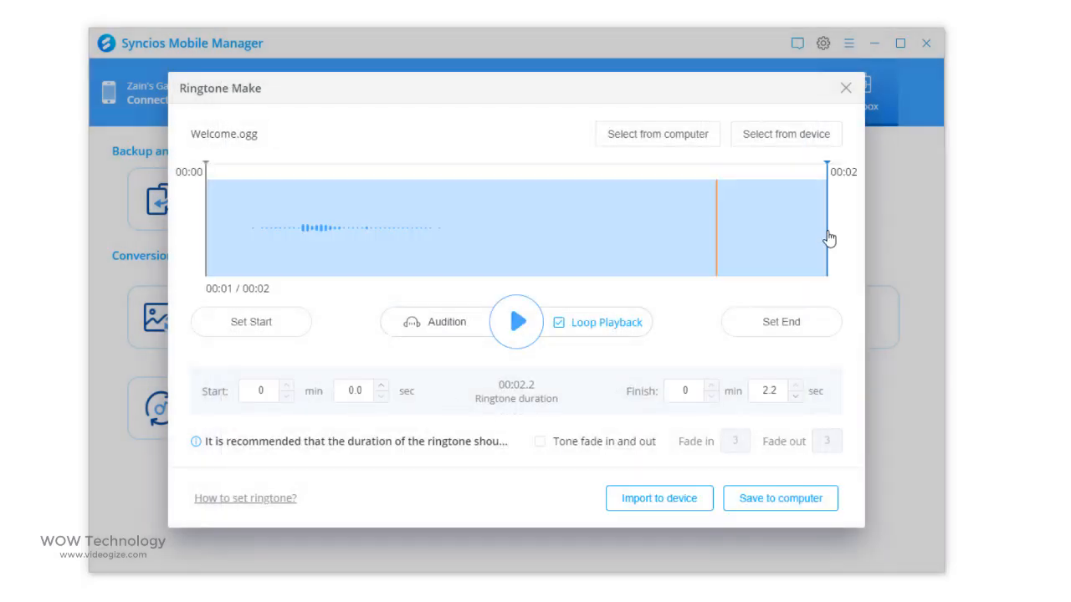
left_click_drag(828, 226, 488, 226)
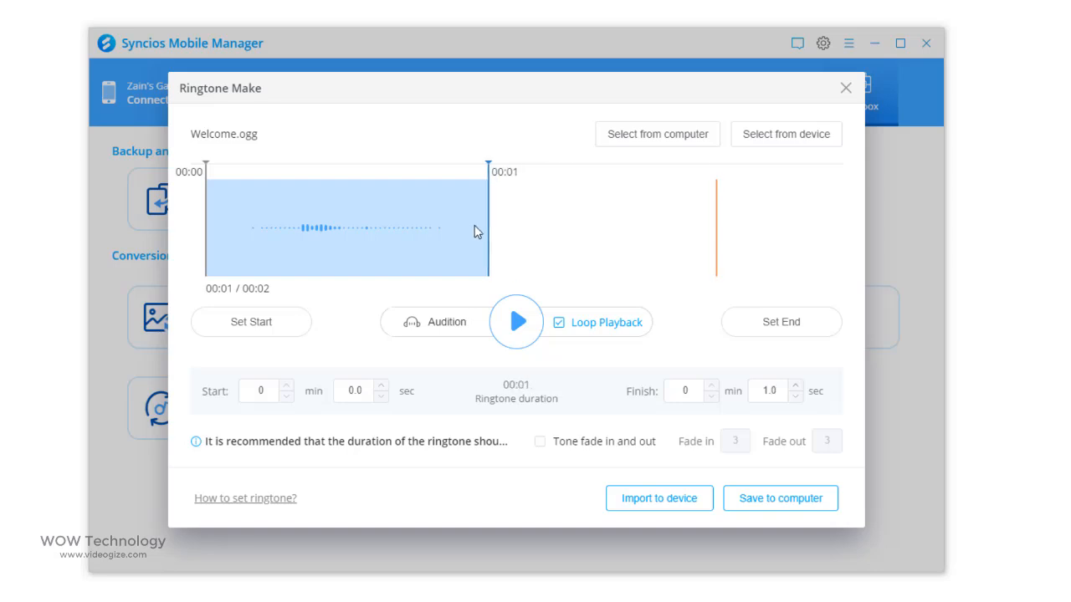
left_click(559, 322)
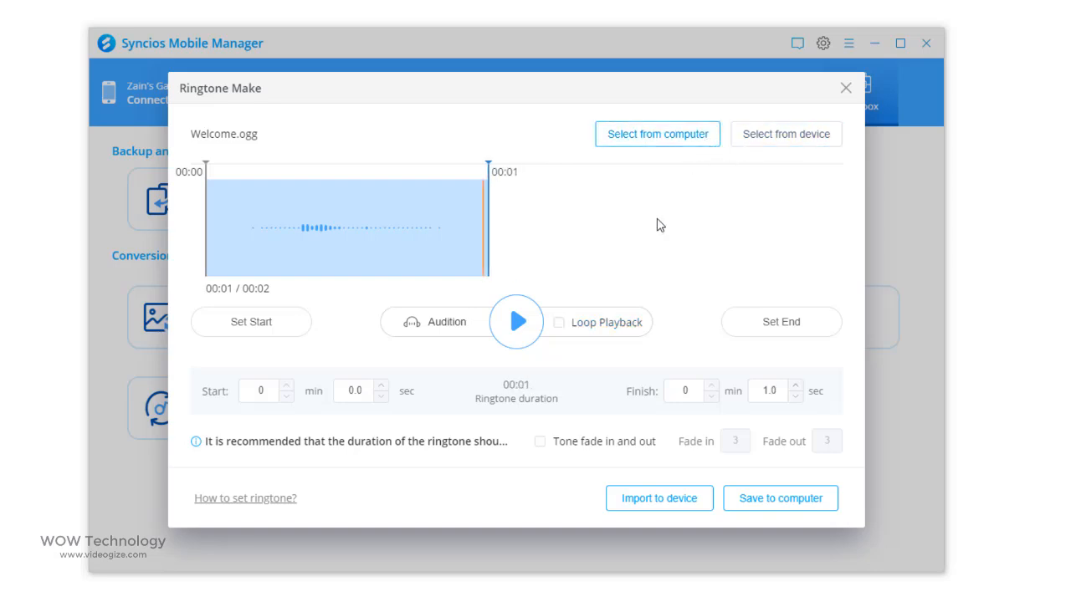
Step: Try choosing a ringtone source from the computer and cancel the file picker
left_click(656, 134)
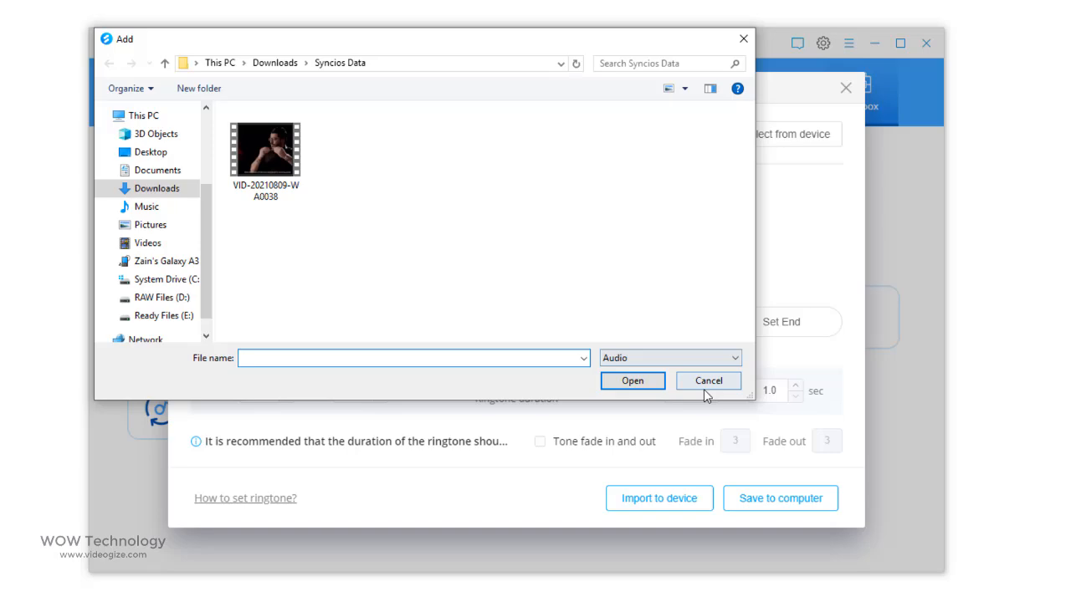
left_click(707, 382)
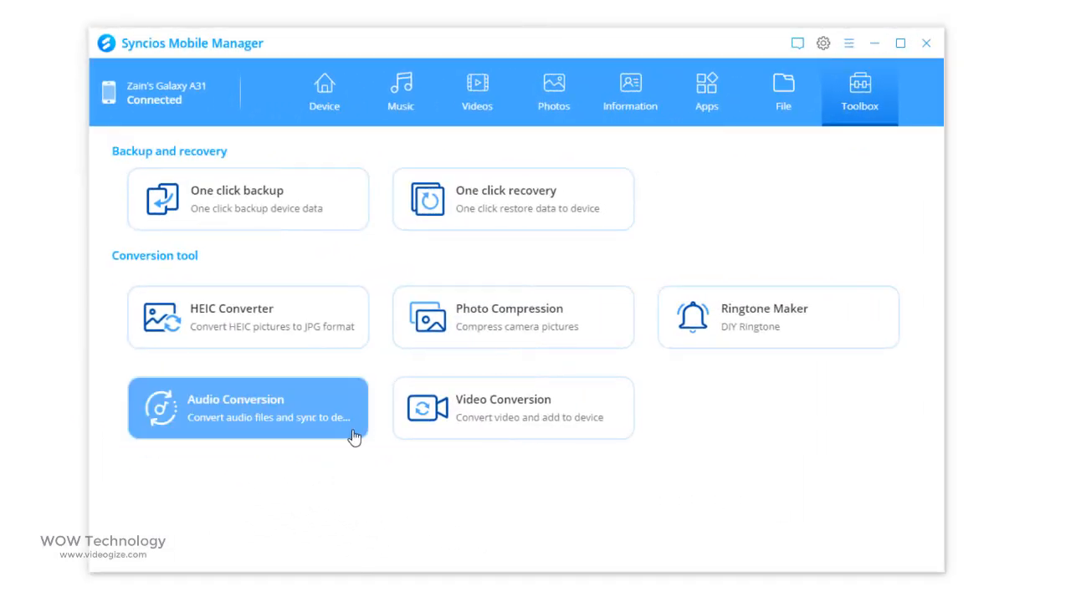
Step: Add 05 Run & Brack.wav via Add Files in Audio Conversion and set the output format to WAV
left_click(247, 408)
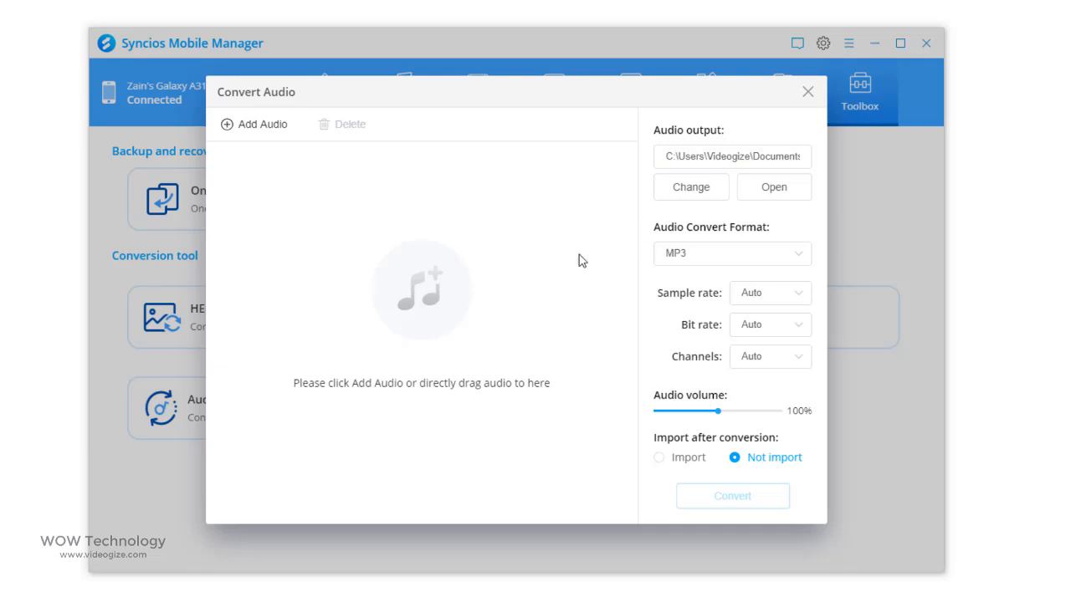
left_click(255, 124)
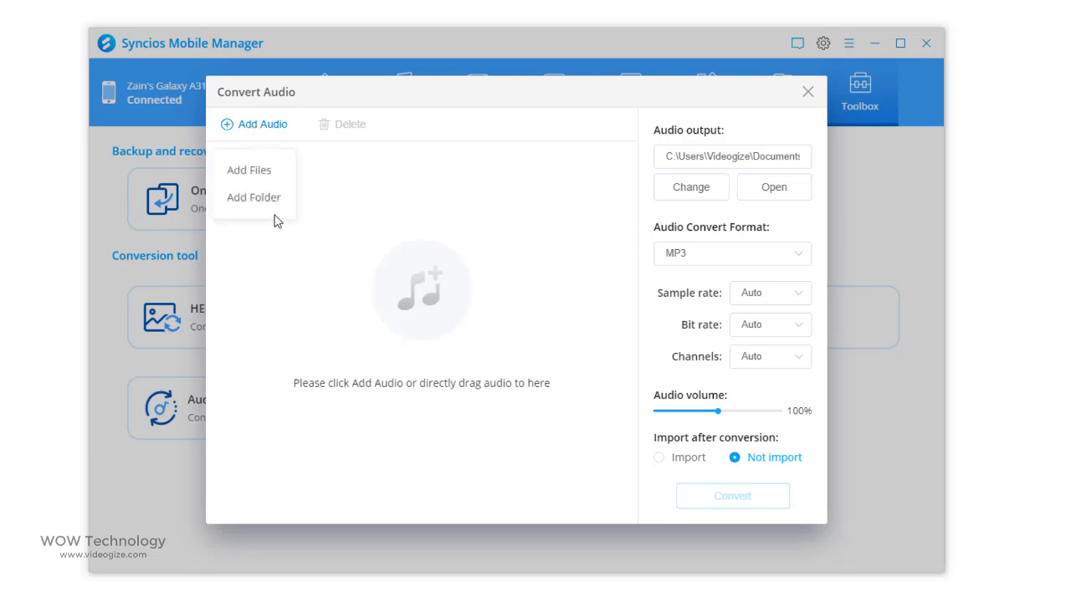
left_click(248, 170)
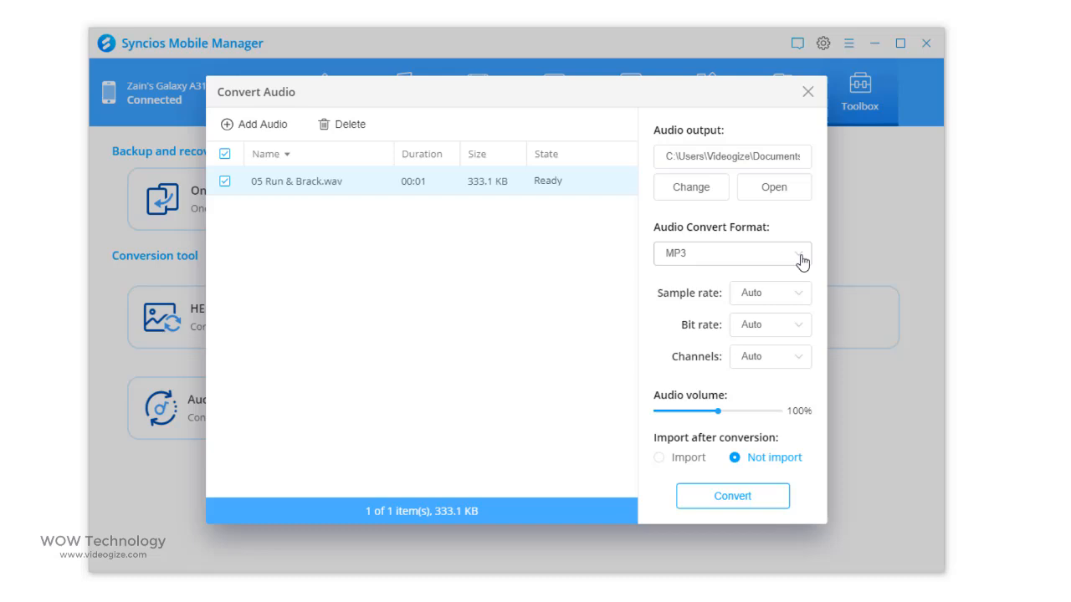
left_click(732, 253)
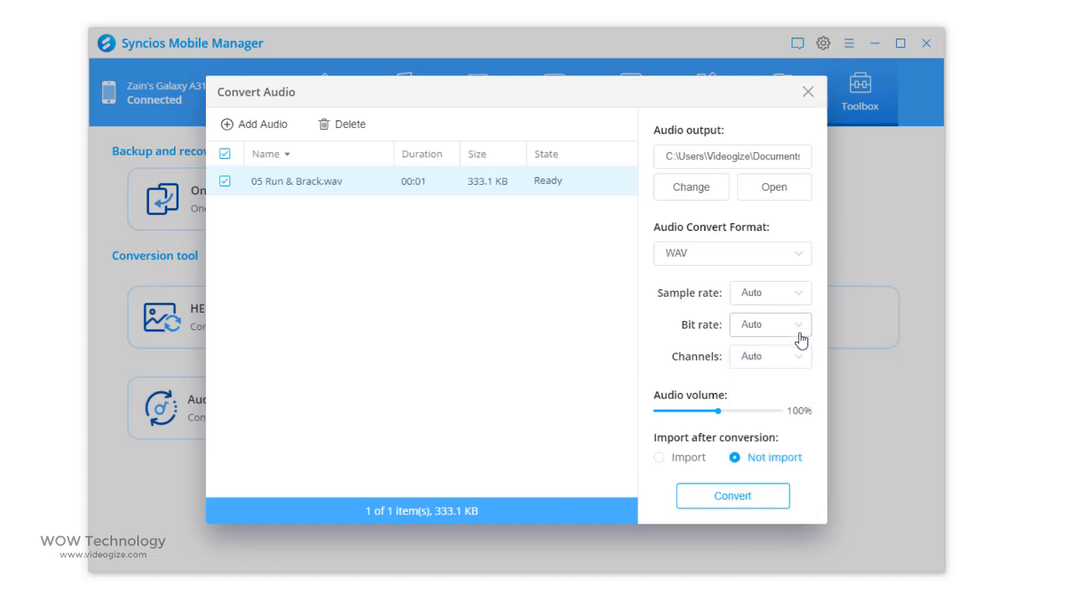
mouse_move(795, 366)
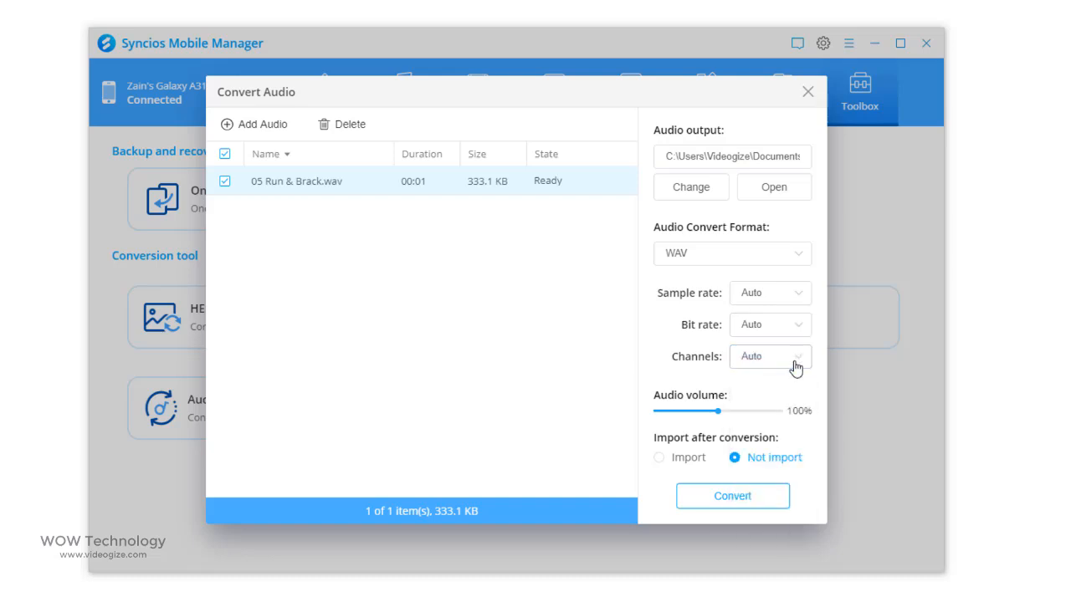
left_click_drag(716, 412, 785, 411)
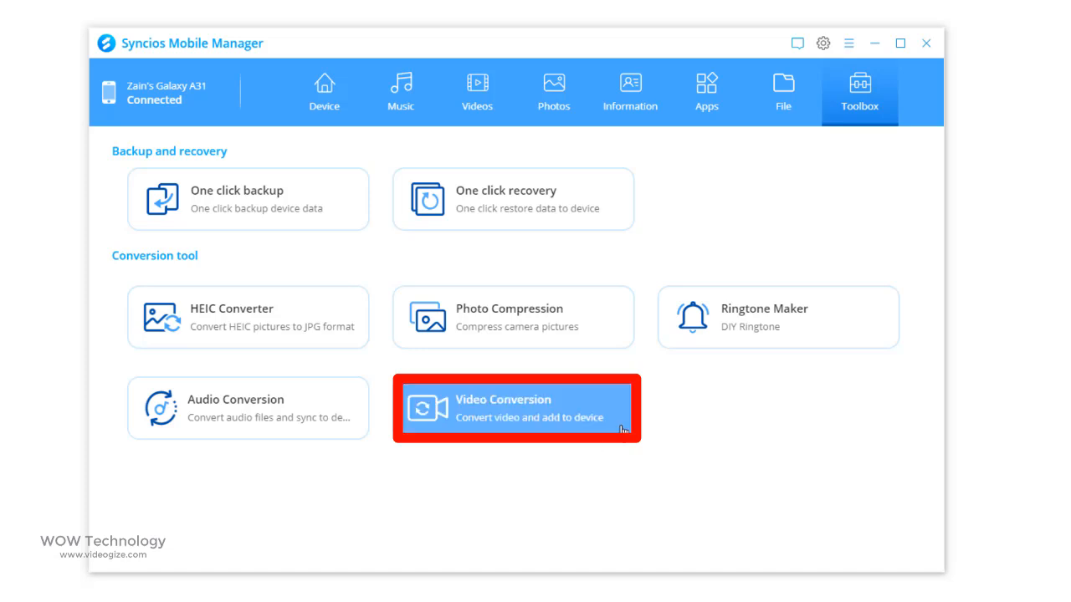
Step: Queue the 8.5 MB smartphone clip in Video Conversion with size Auto and quality High
left_click(515, 408)
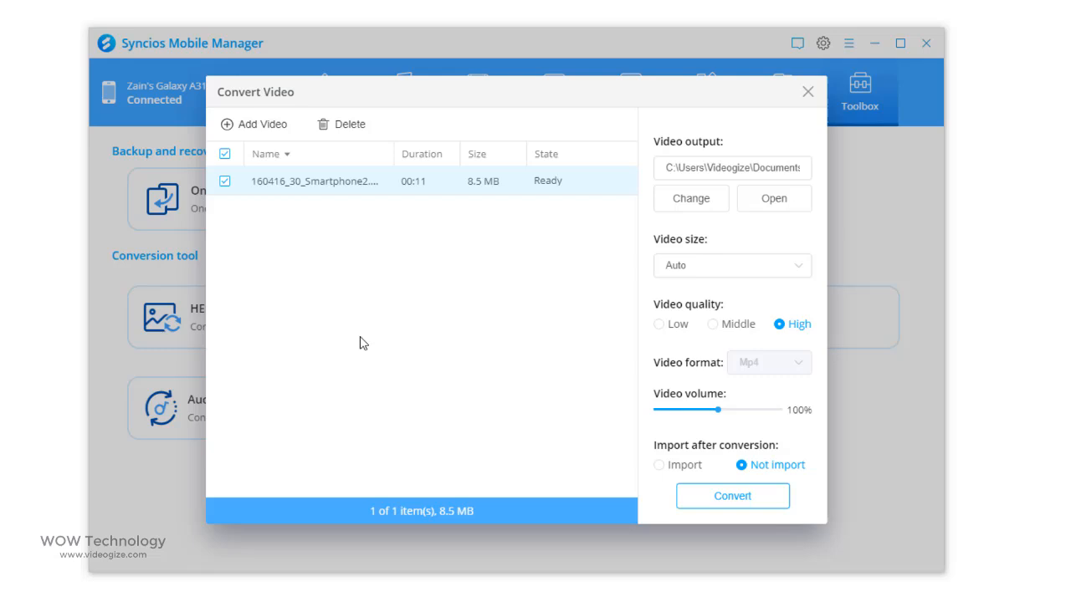
left_click(732, 264)
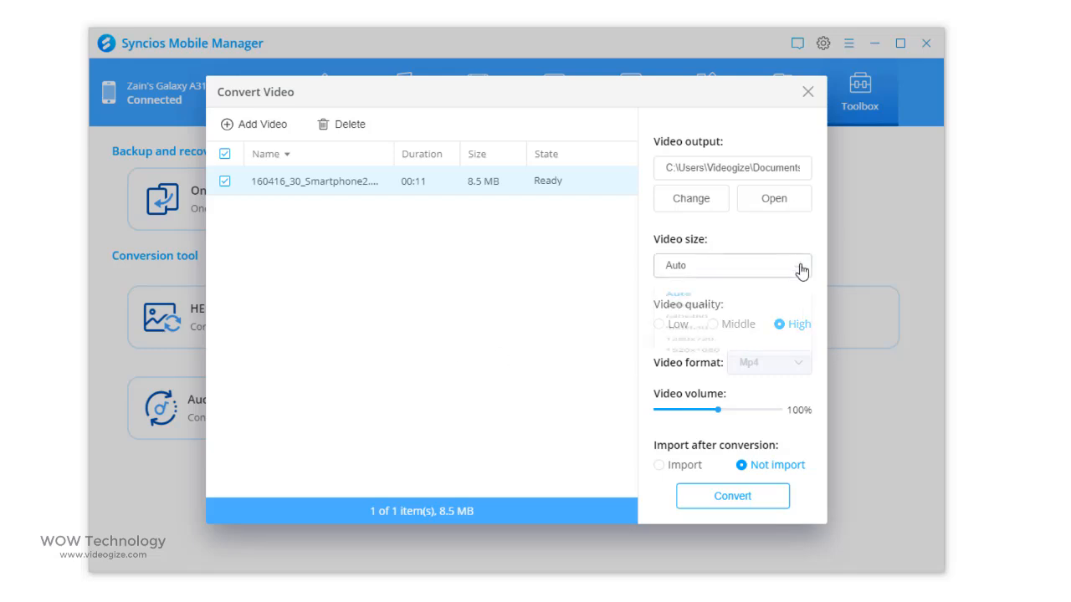
left_click(733, 264)
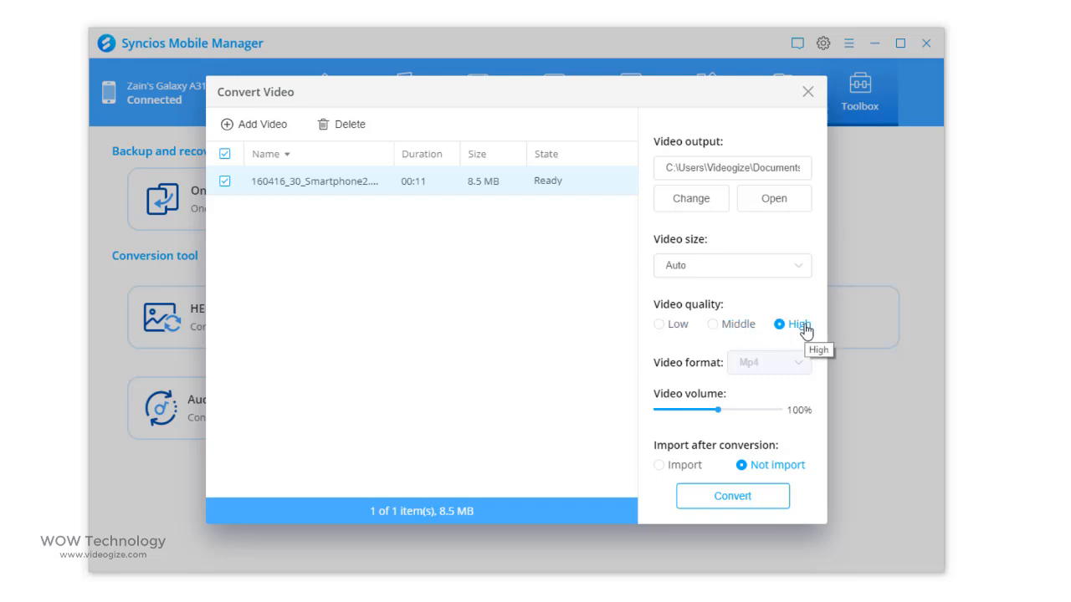
mouse_move(739, 335)
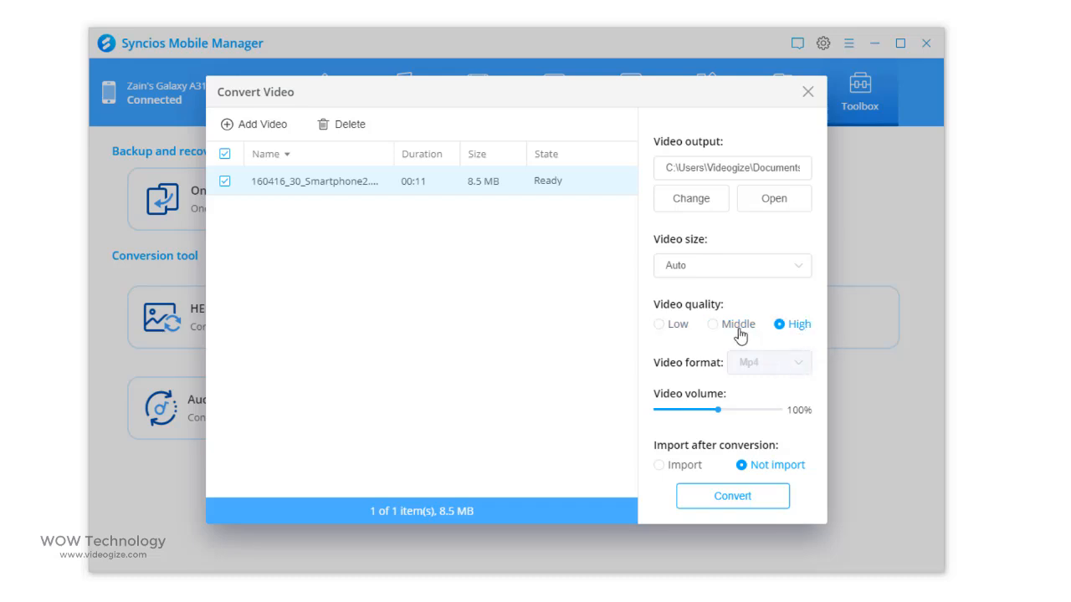